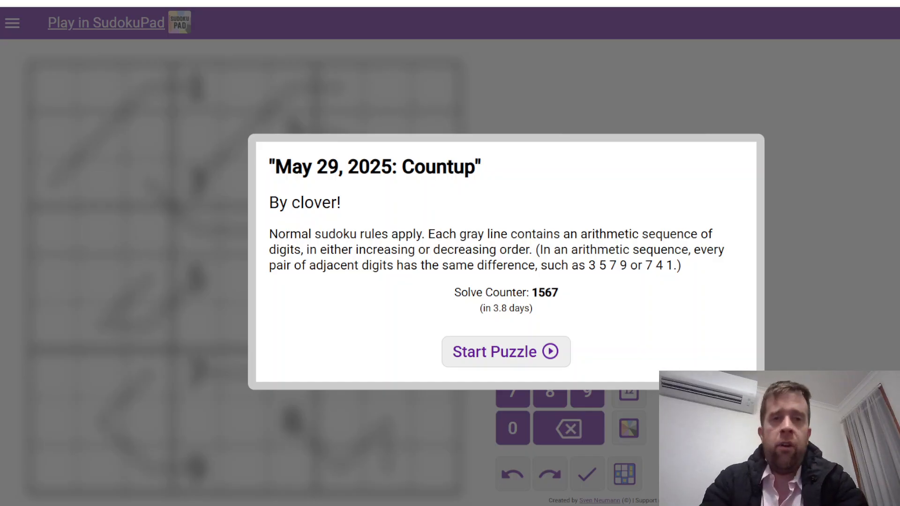
pyautogui.moveTo(430, 379)
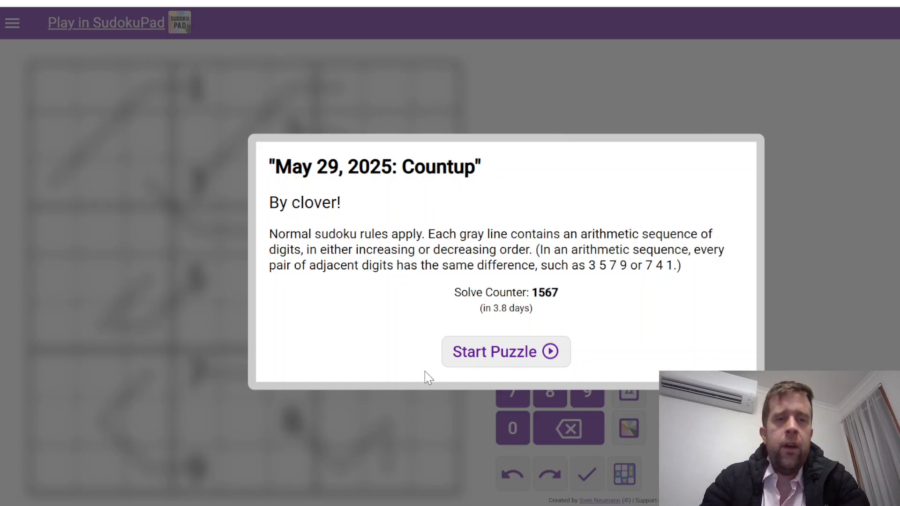
# Step: Start the Countup puzzle so the grid with givens 1–9 and gray lines appears
pyautogui.click(505, 351)
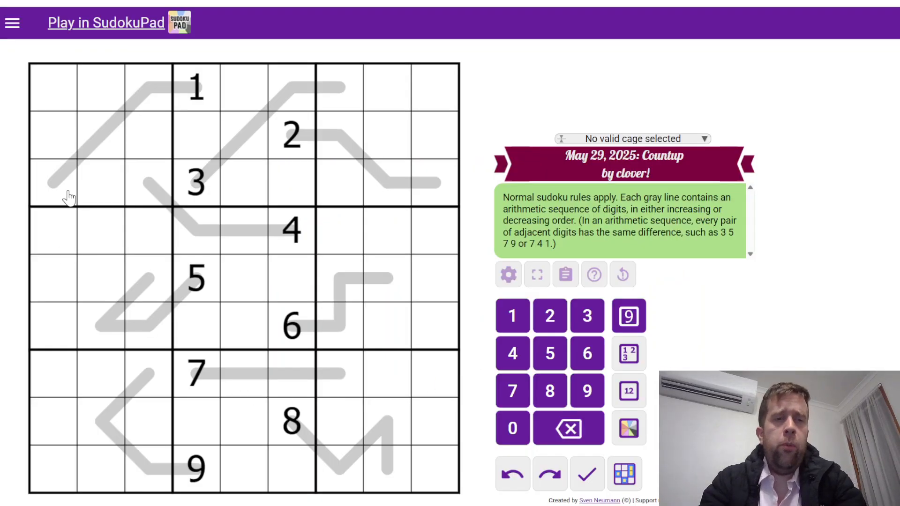
pyautogui.moveTo(122, 78); pyautogui.dragTo(69, 181)
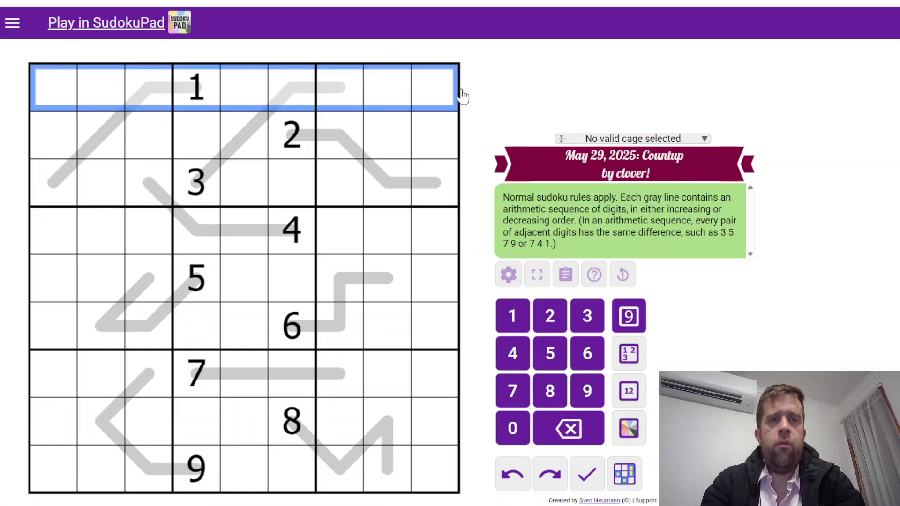
pyautogui.click(195, 468)
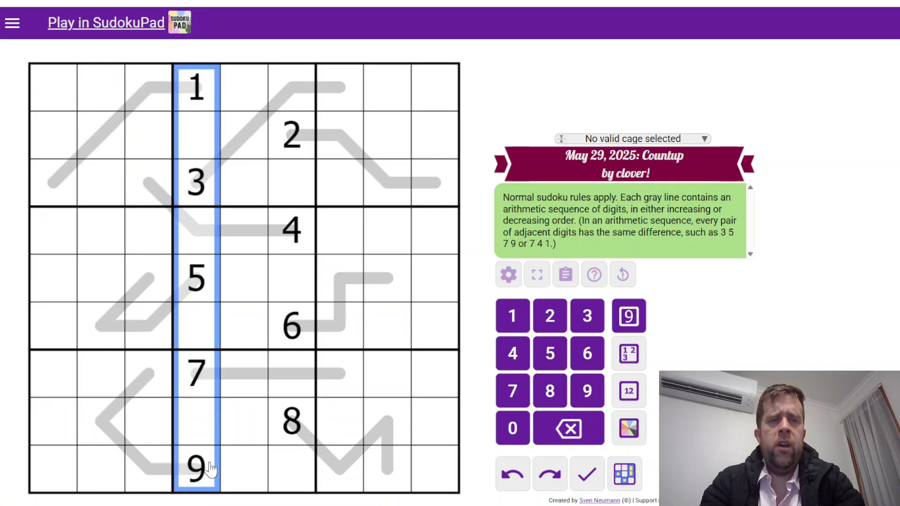
pyautogui.moveTo(206, 487)
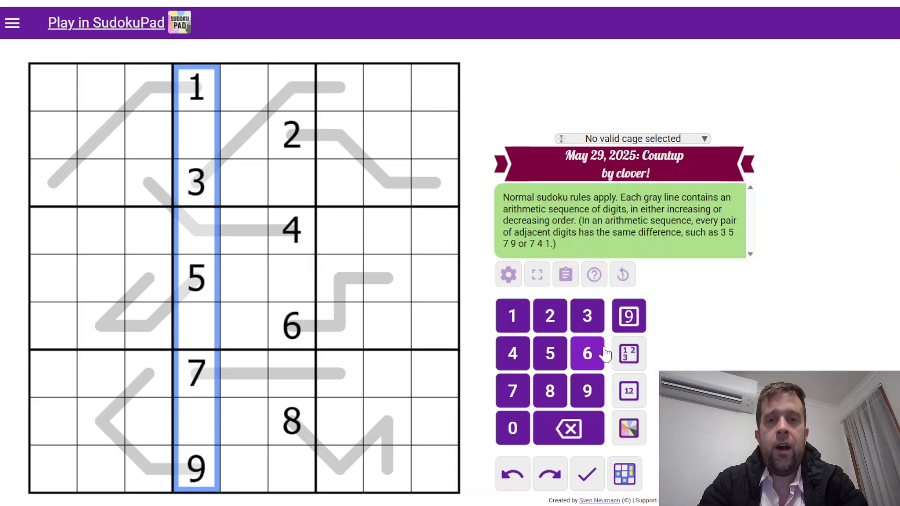
pyautogui.moveTo(611, 92)
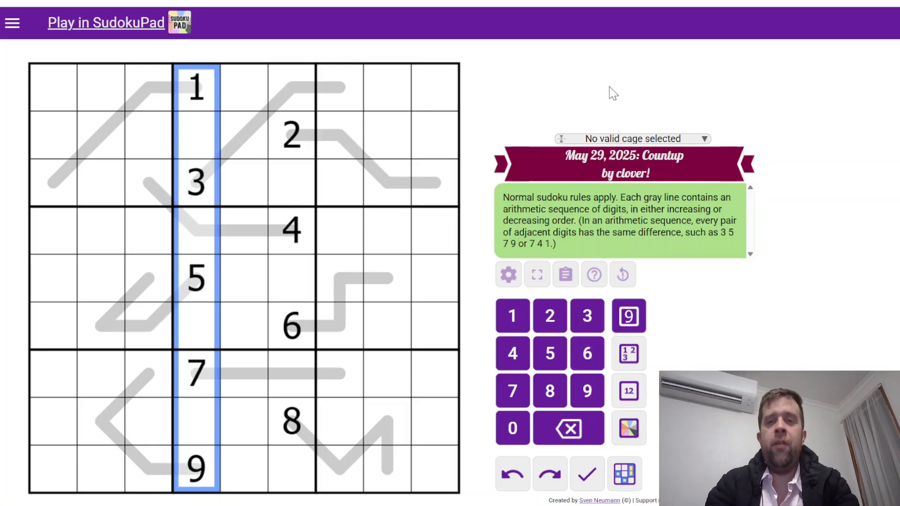
pyautogui.click(149, 87)
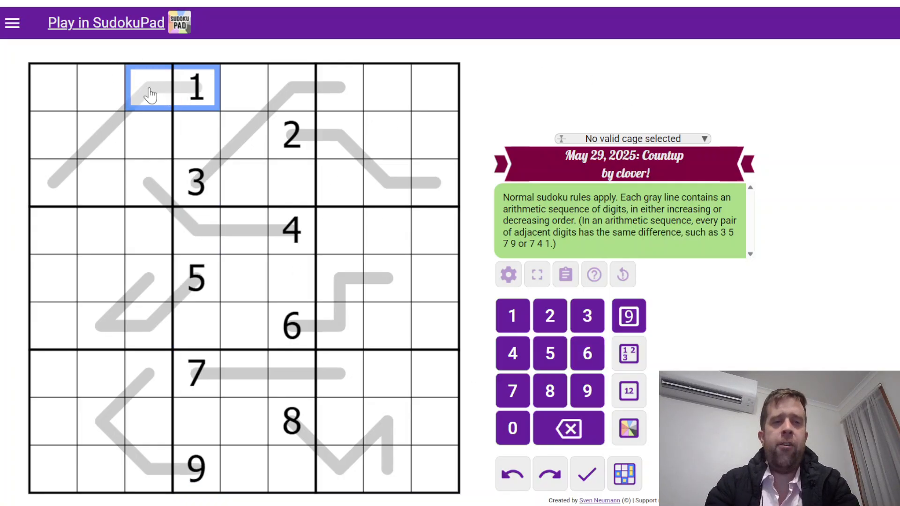
pyautogui.click(197, 89)
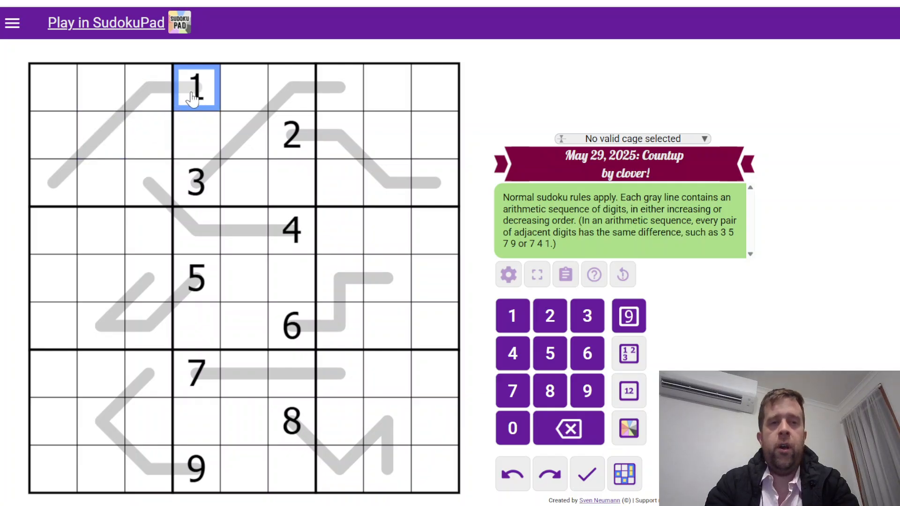
pyautogui.moveTo(195, 87); pyautogui.dragTo(53, 184)
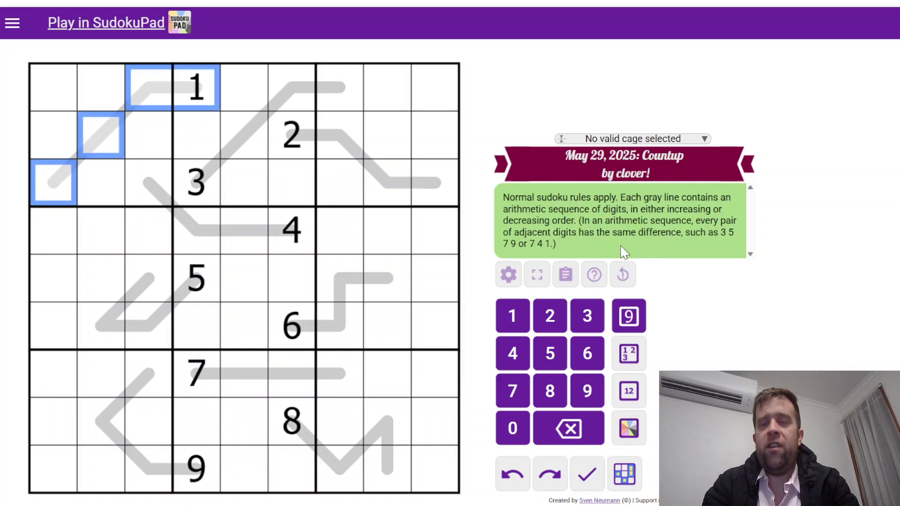
pyautogui.moveTo(737, 247)
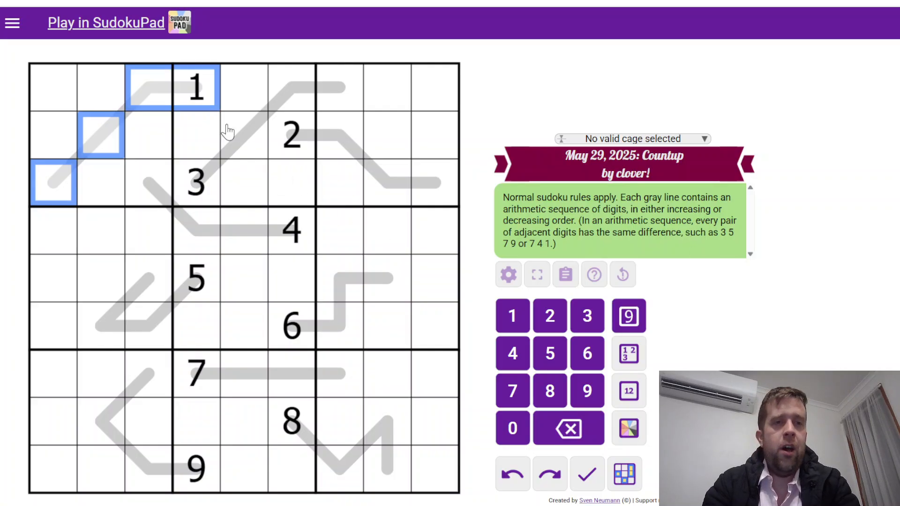
pyautogui.click(148, 88)
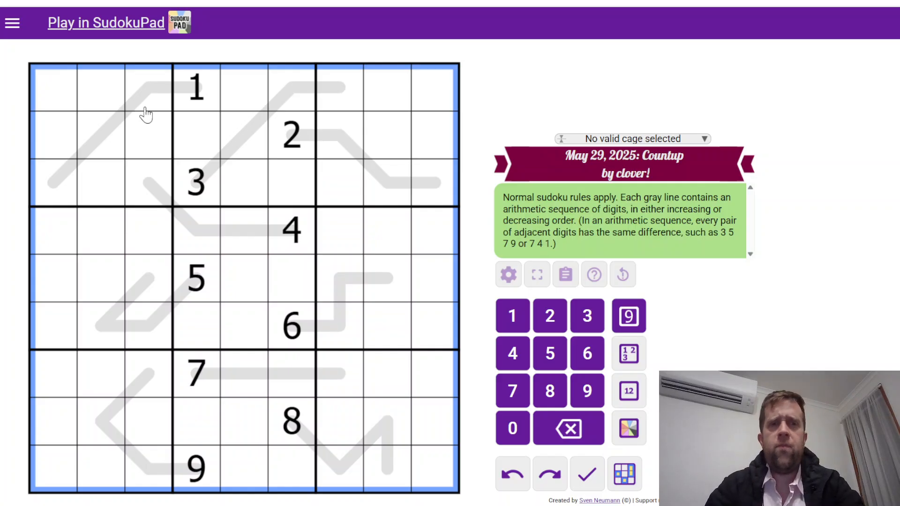
pyautogui.moveTo(163, 112)
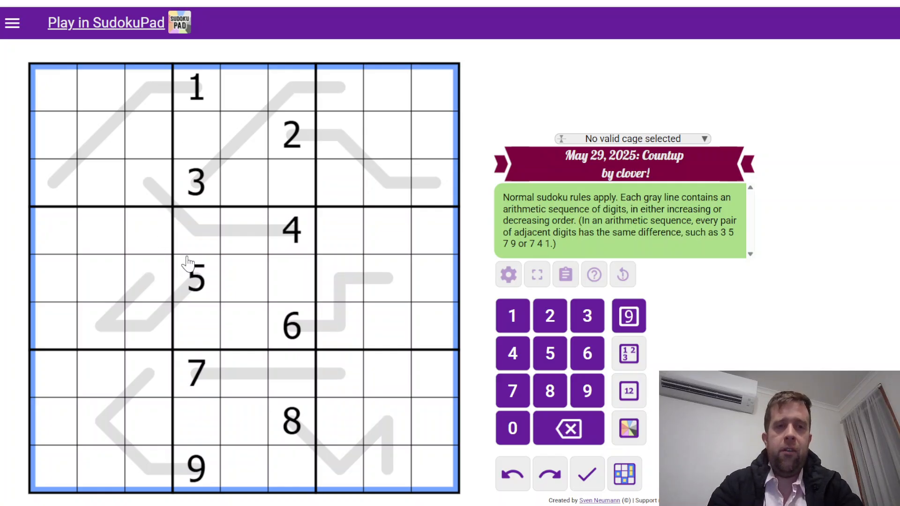
pyautogui.moveTo(167, 95)
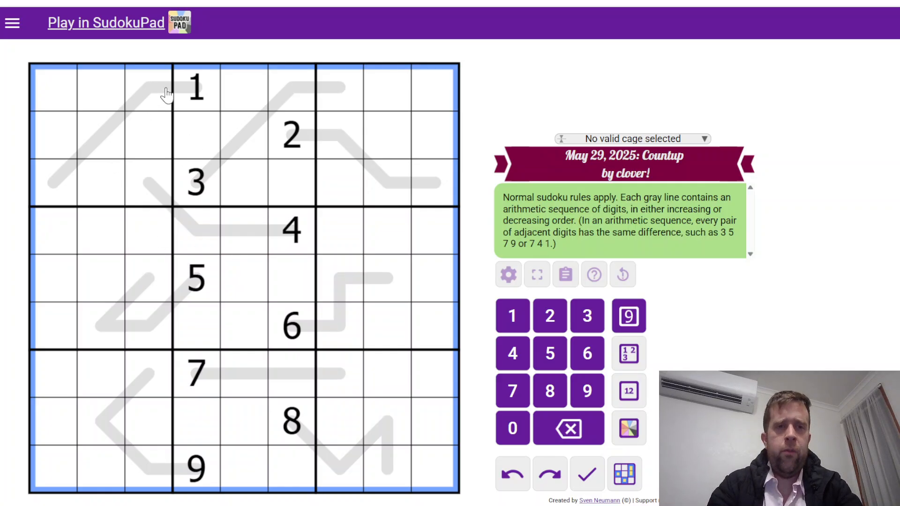
pyautogui.click(148, 88)
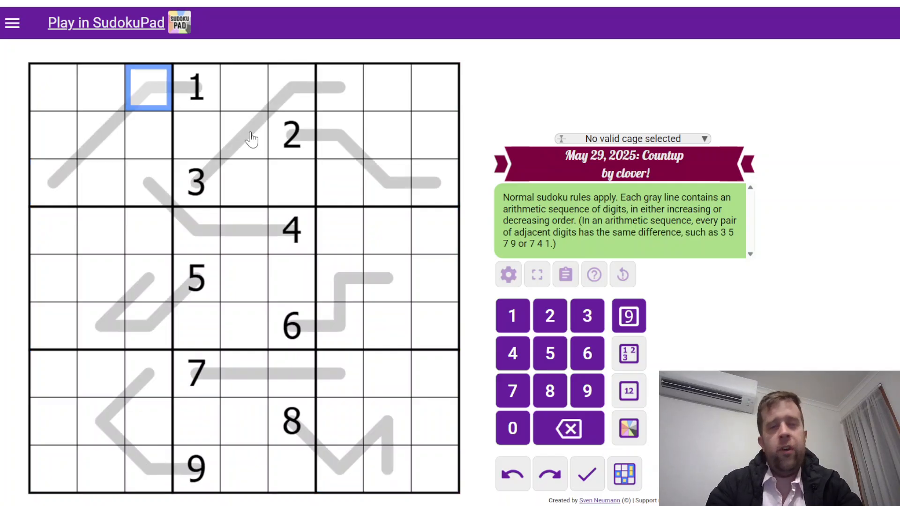
pyautogui.moveTo(338, 141)
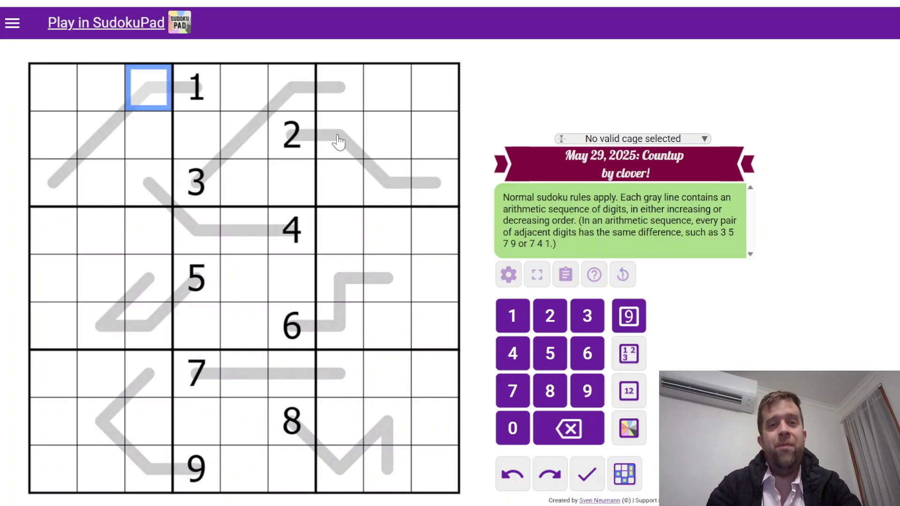
pyautogui.click(339, 135)
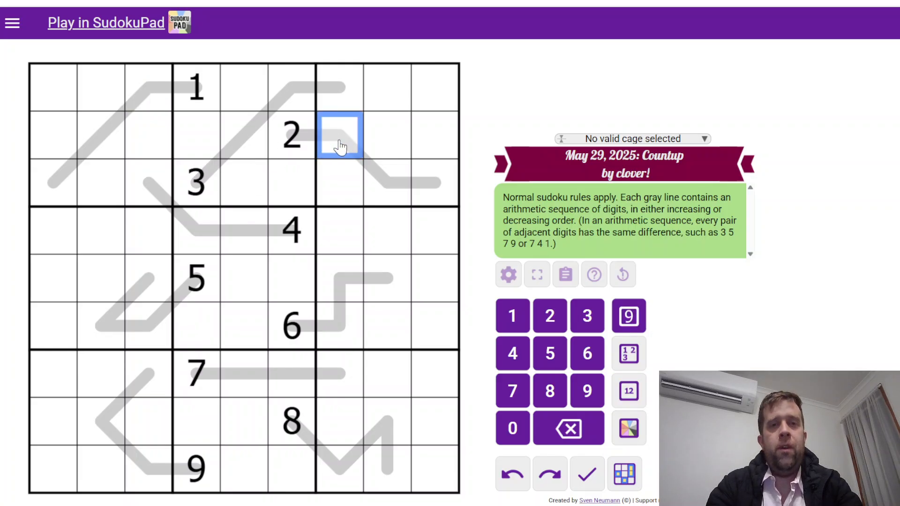
pyautogui.moveTo(223, 184)
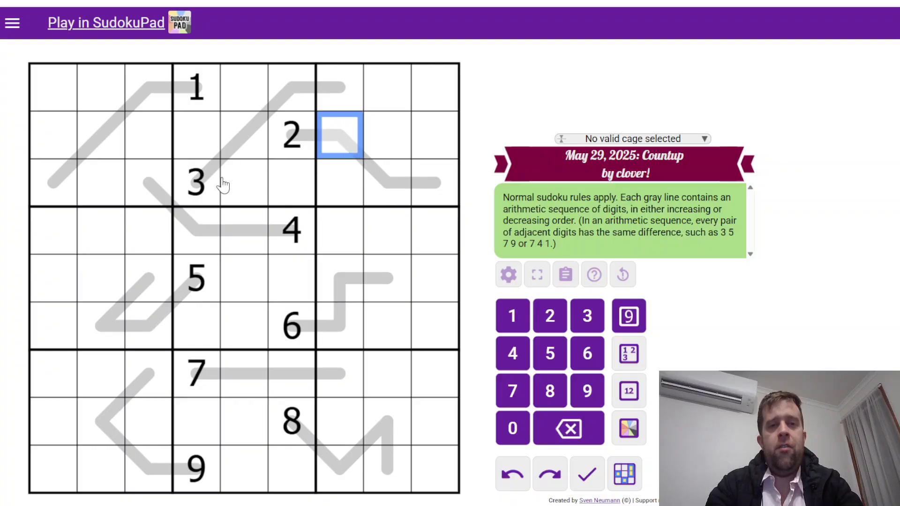
pyautogui.moveTo(130, 400)
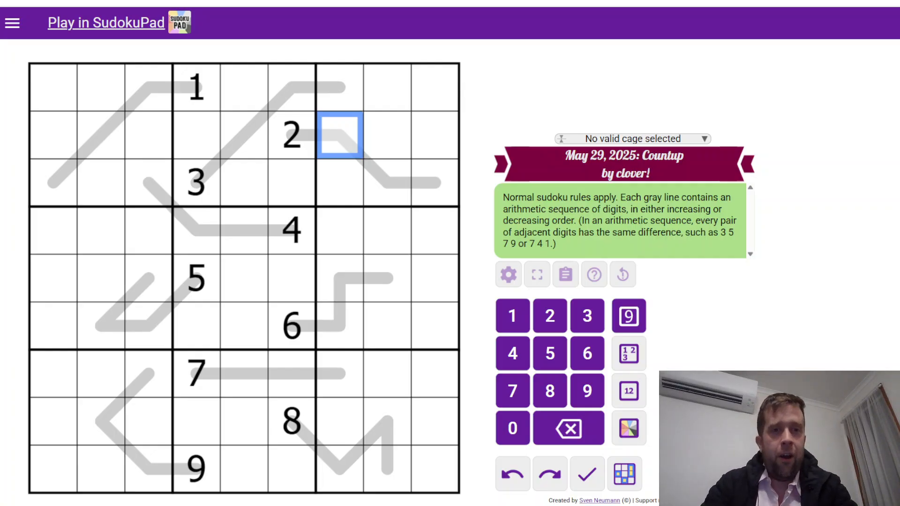
pyautogui.click(244, 230)
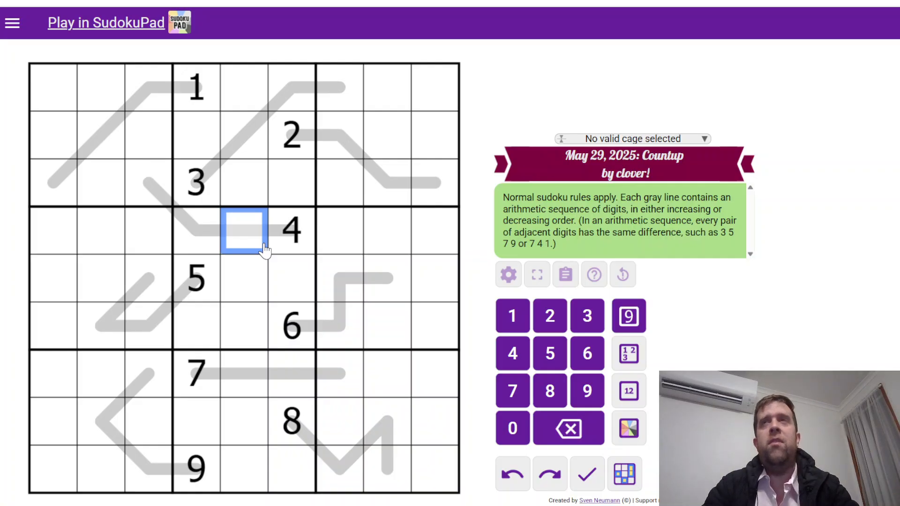
pyautogui.moveTo(184, 121)
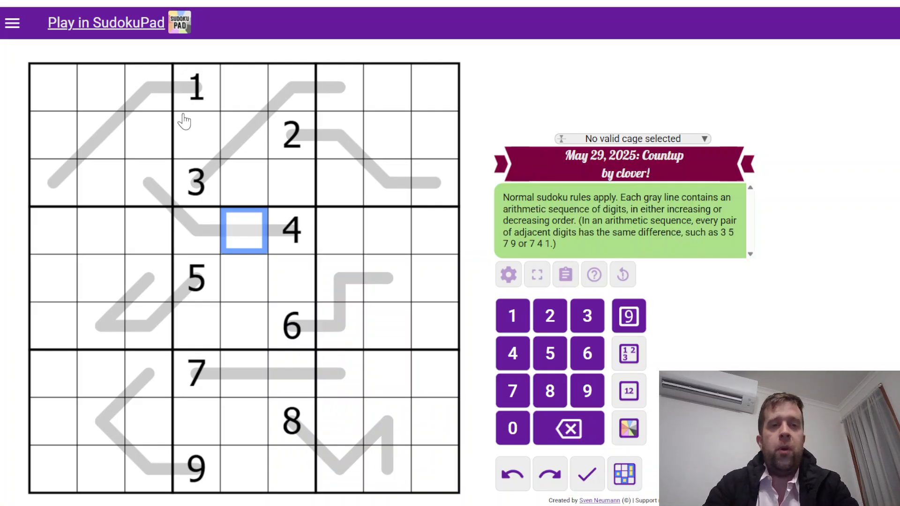
pyautogui.click(146, 89)
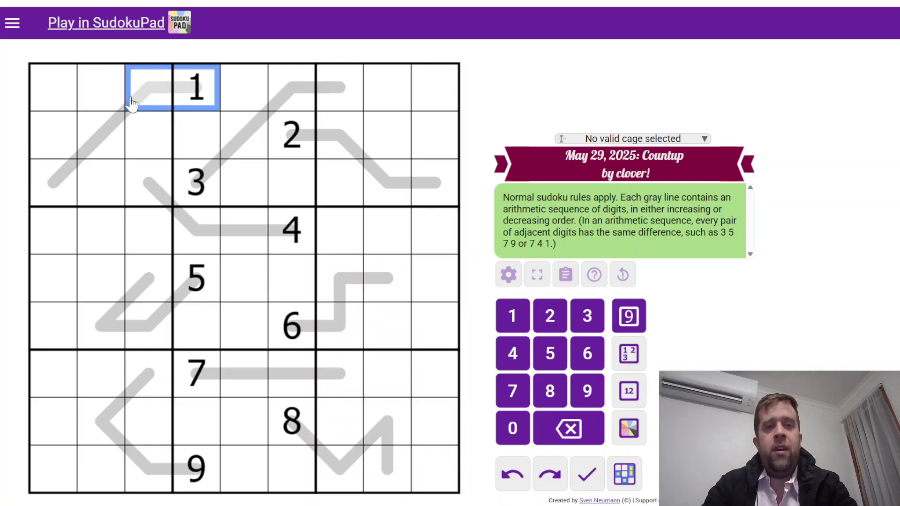
pyautogui.moveTo(145, 87); pyautogui.dragTo(54, 183)
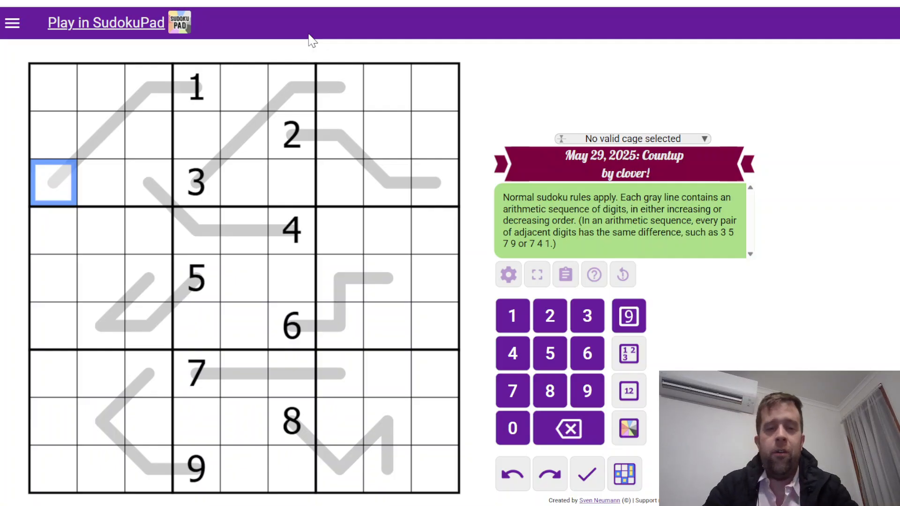
pyautogui.moveTo(487, 121)
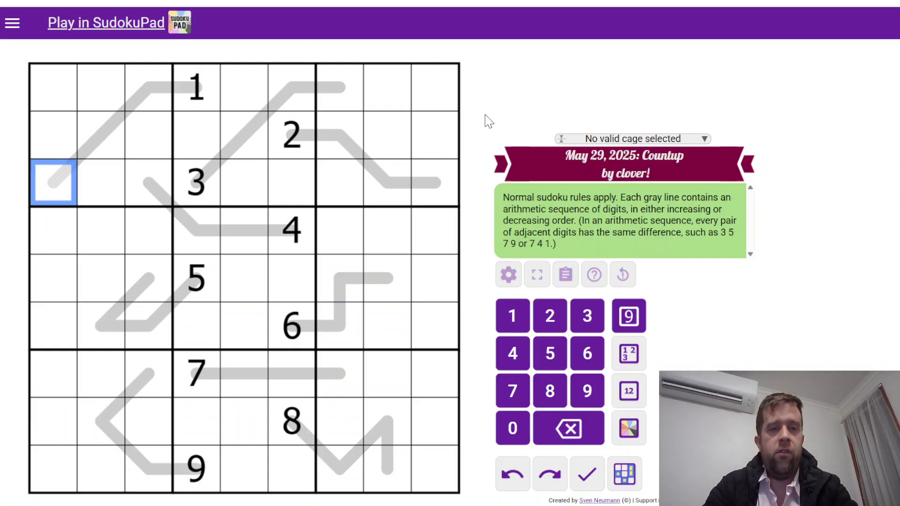
pyautogui.moveTo(208, 150)
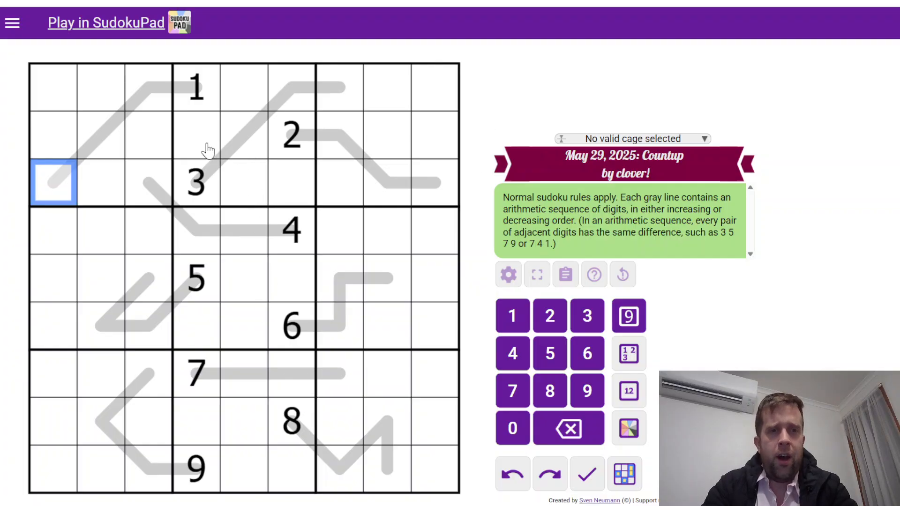
# Step: Fill the central line as the sequence 1, 2, 3 through r3c3, r4c4 and r4c5
pyautogui.click(197, 325)
pyautogui.write('28')
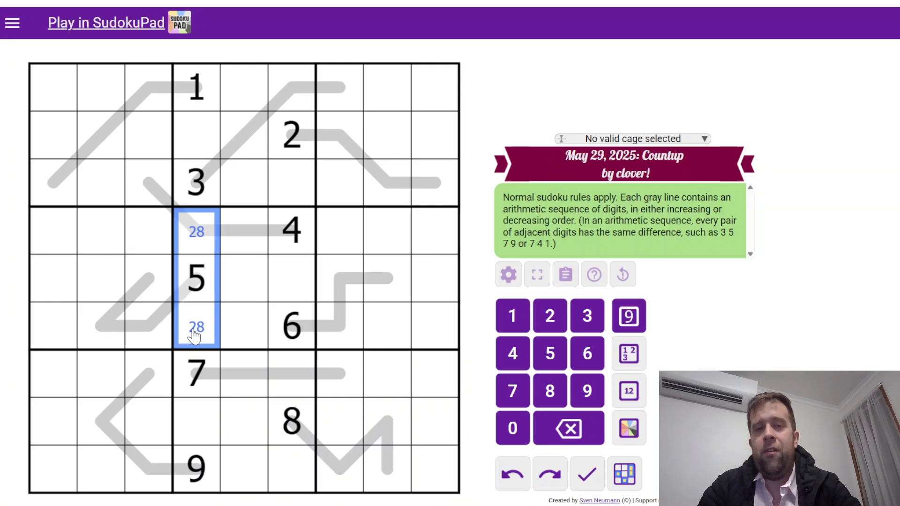
pyautogui.moveTo(197, 100)
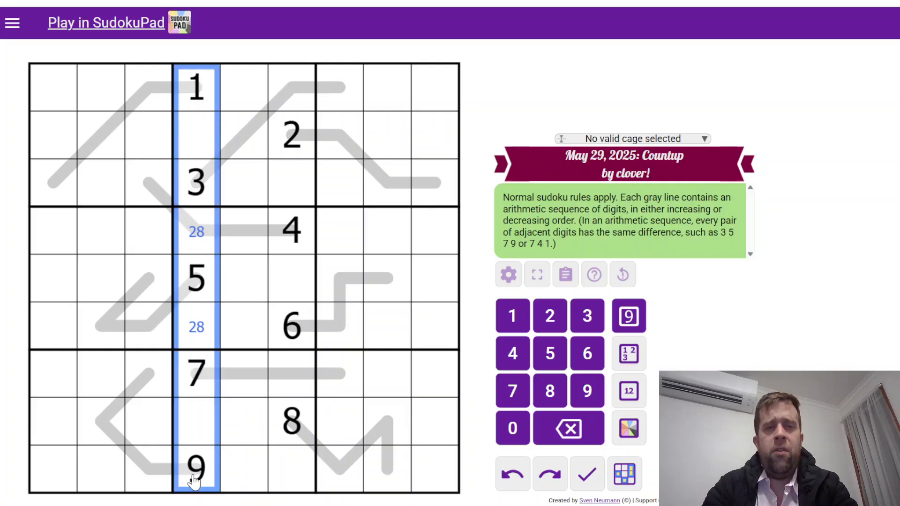
pyautogui.click(291, 279)
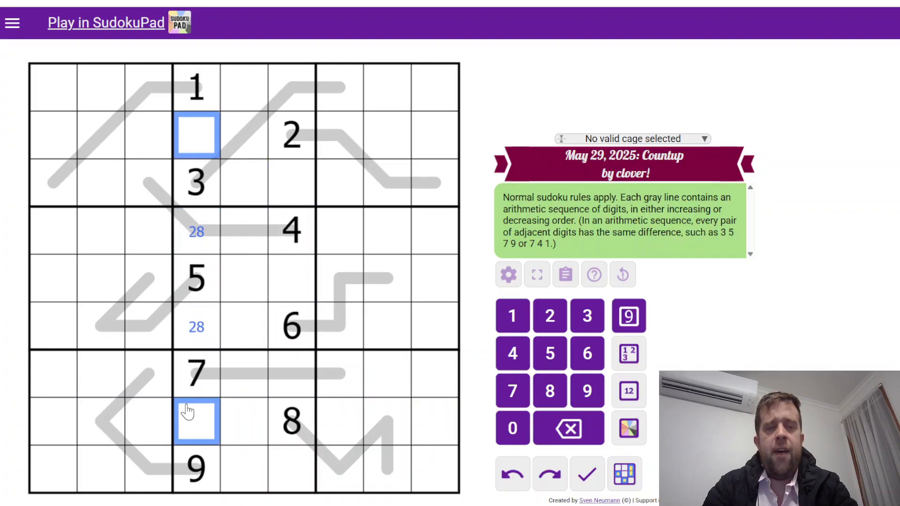
pyautogui.moveTo(197, 319)
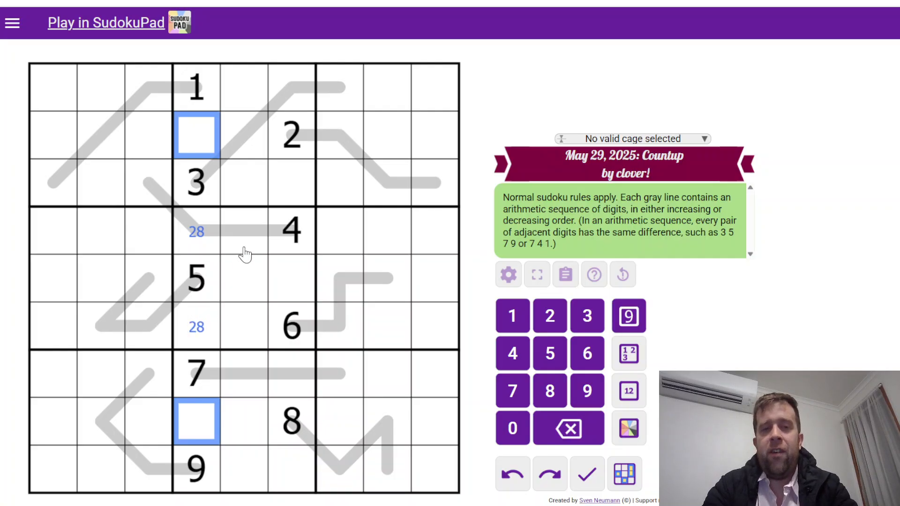
pyautogui.click(196, 232)
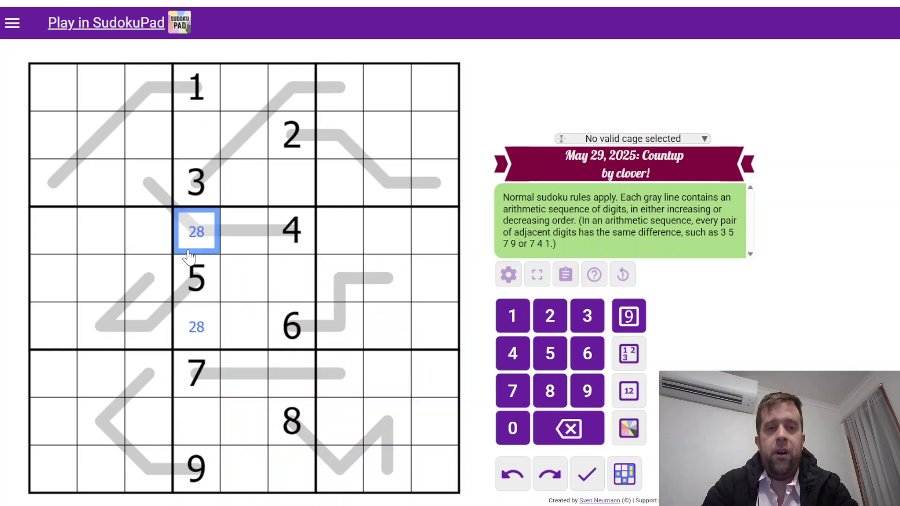
pyautogui.moveTo(292, 238)
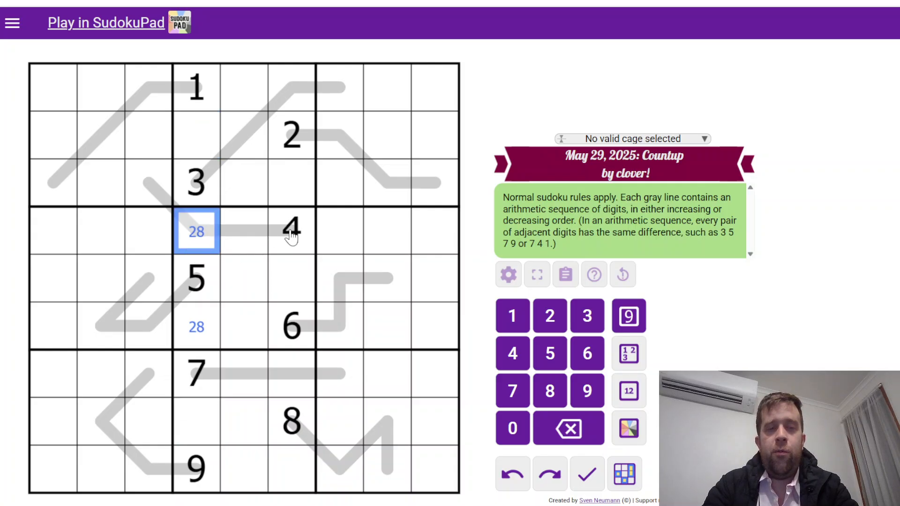
pyautogui.click(267, 232)
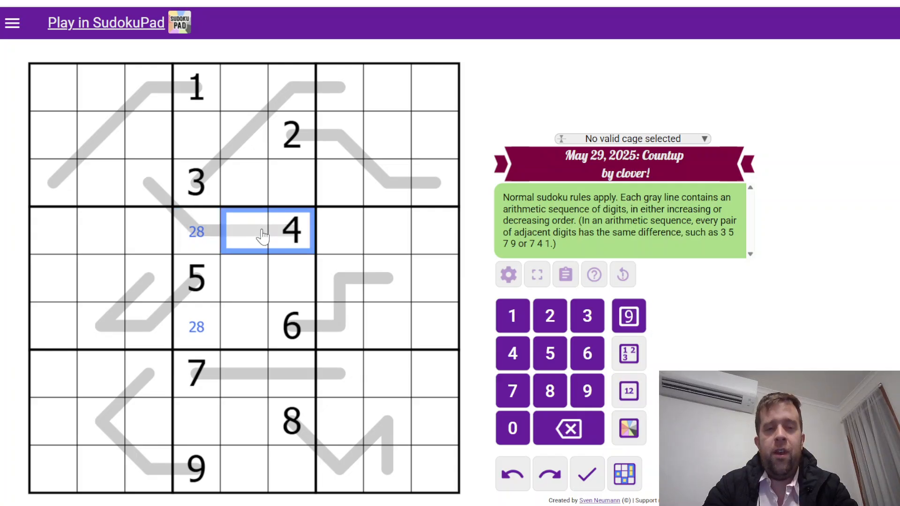
pyautogui.click(196, 232)
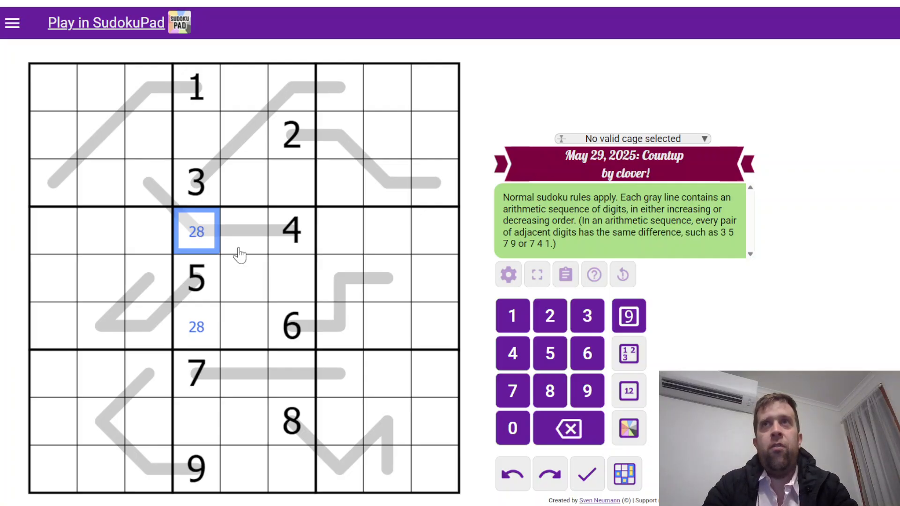
pyautogui.click(587, 354)
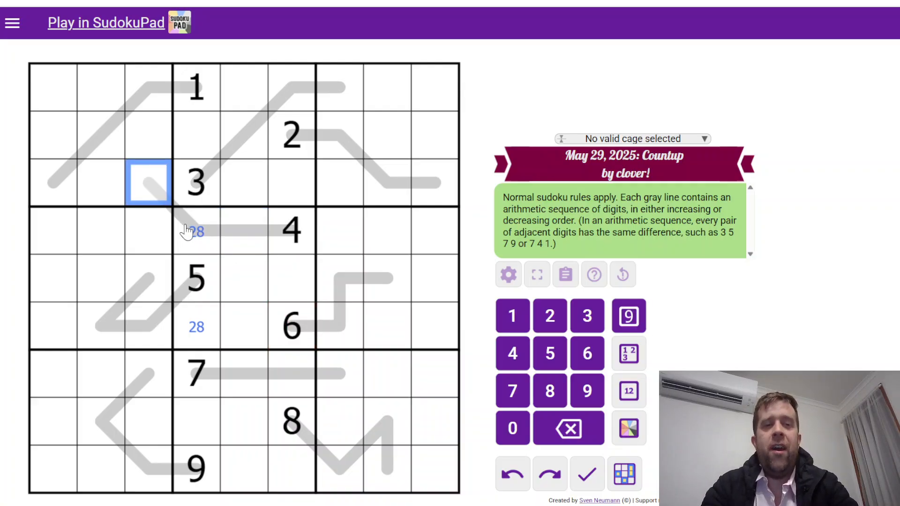
pyautogui.click(244, 230)
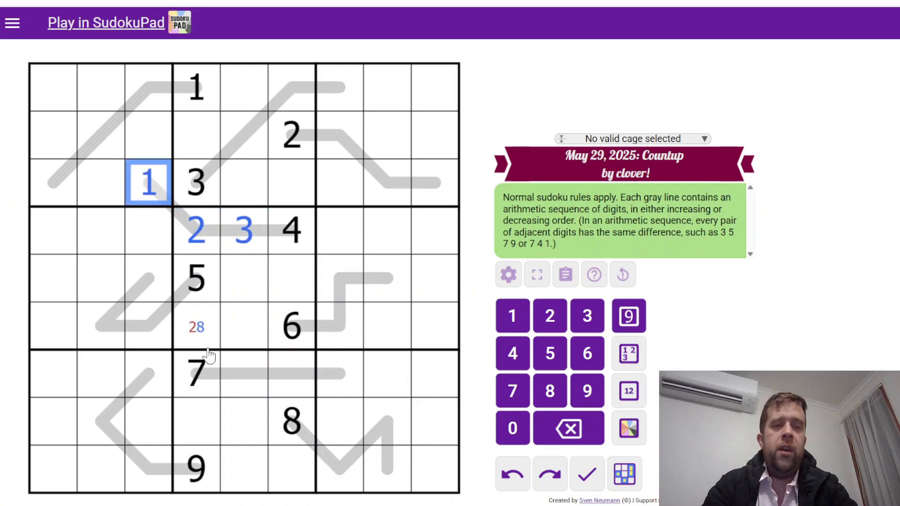
# Step: Resolve r6c4 to 8 and check the neighbouring line cells beside the 7, 9, 8 and 2
pyautogui.click(196, 326)
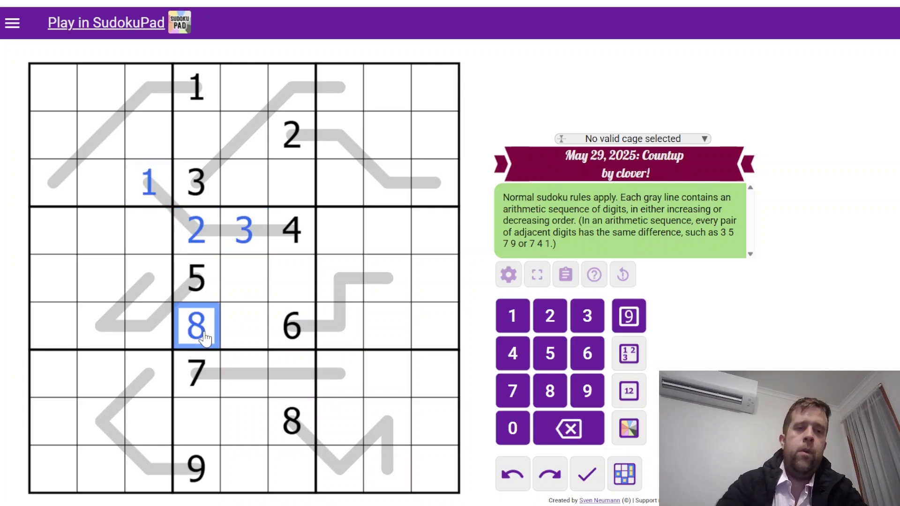
pyautogui.moveTo(281, 334)
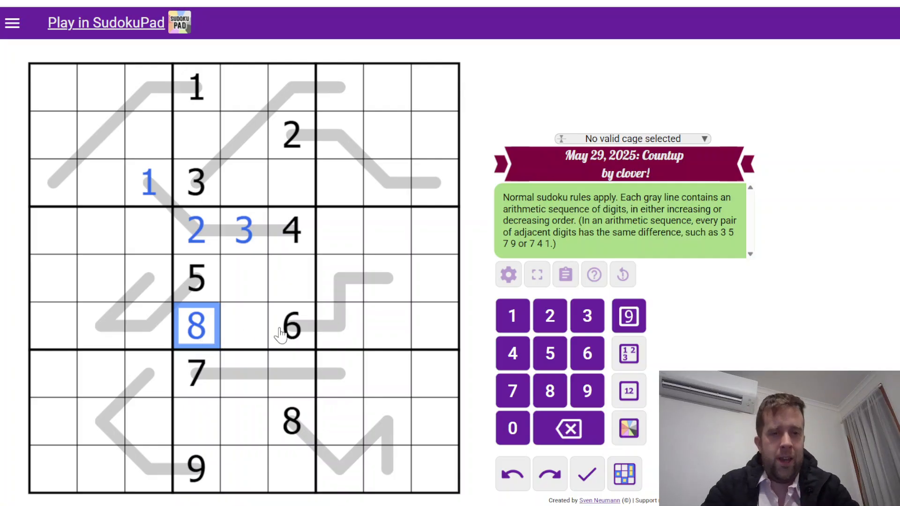
pyautogui.moveTo(207, 387)
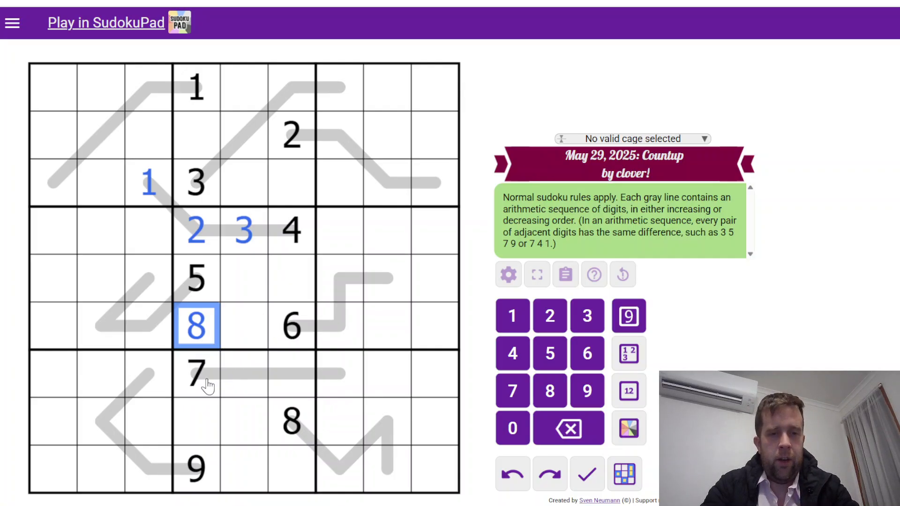
pyautogui.click(244, 374)
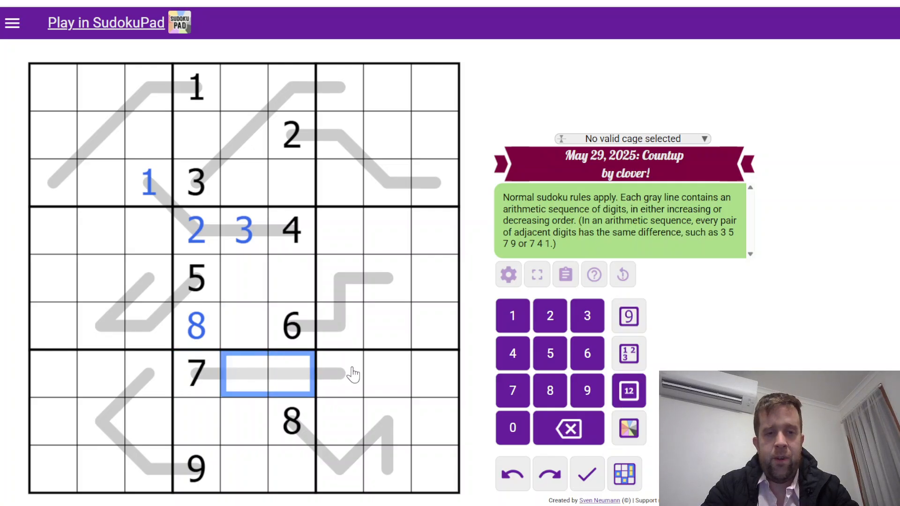
pyautogui.click(244, 373)
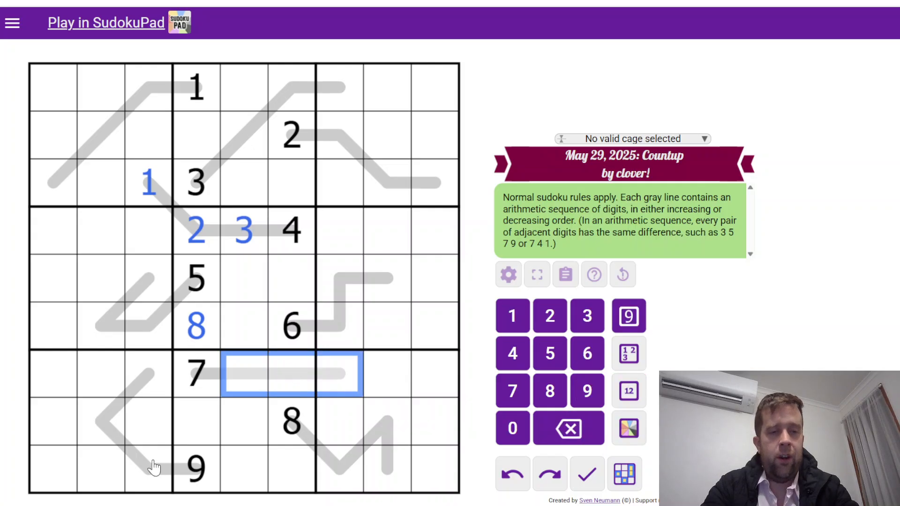
pyautogui.click(148, 469)
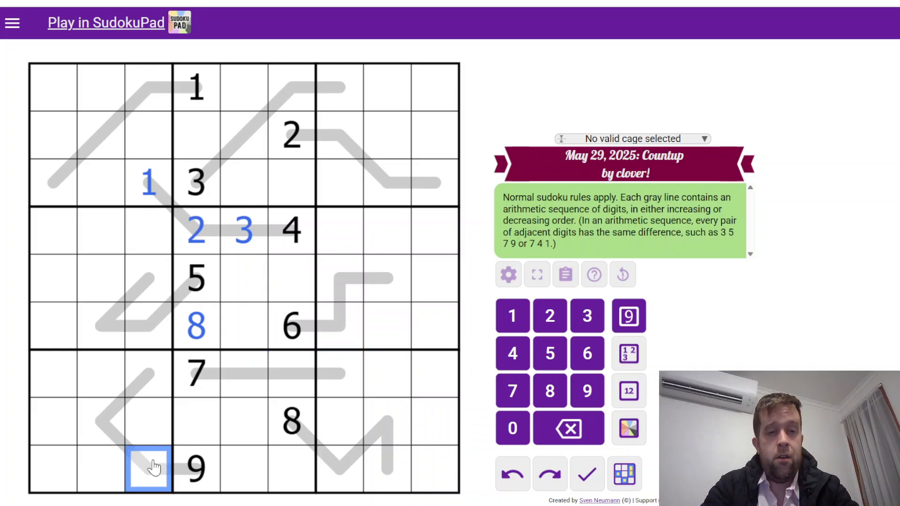
pyautogui.moveTo(173, 321)
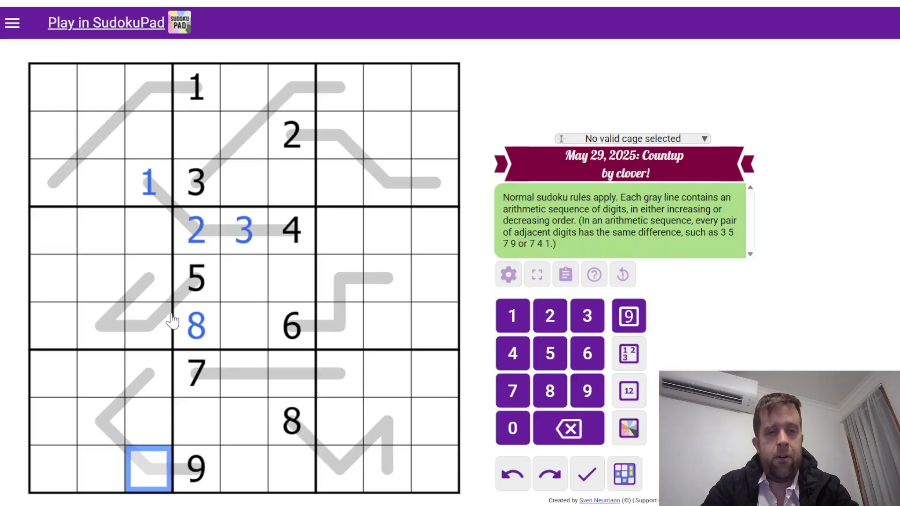
pyautogui.click(148, 325)
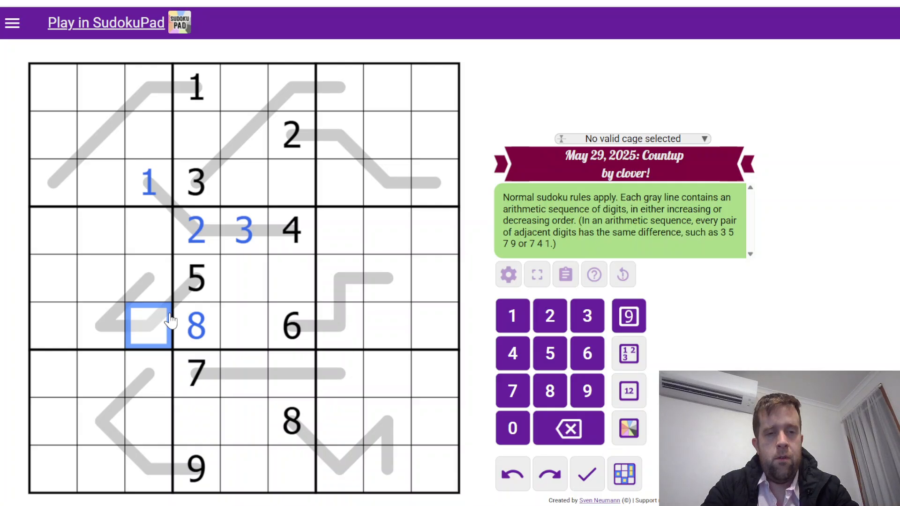
pyautogui.click(278, 181)
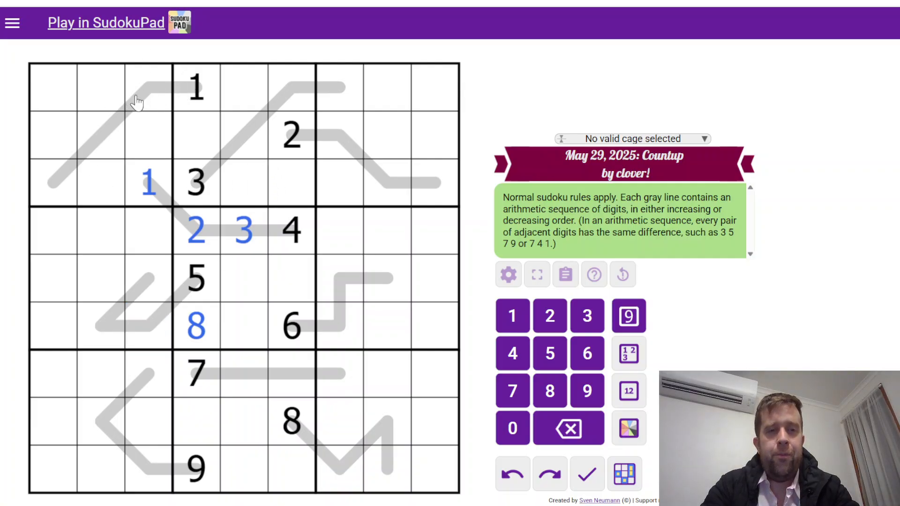
pyautogui.click(246, 135)
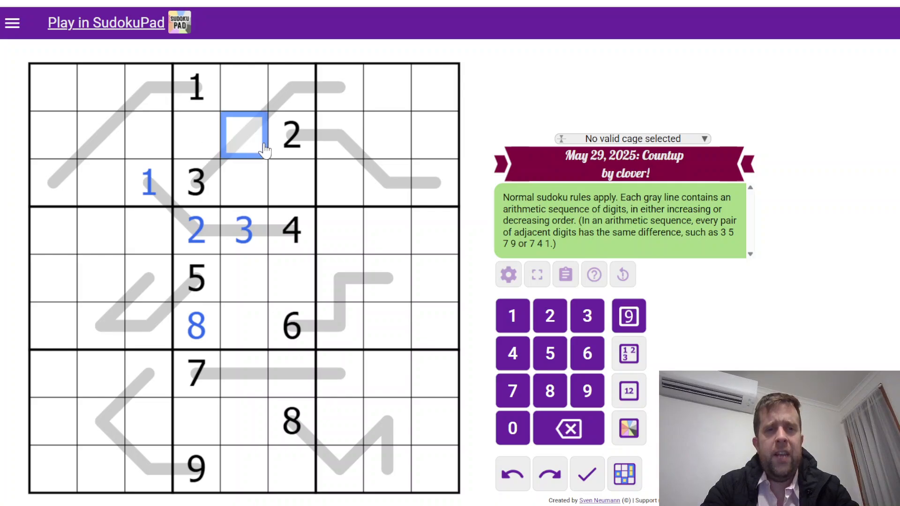
pyautogui.moveTo(327, 327)
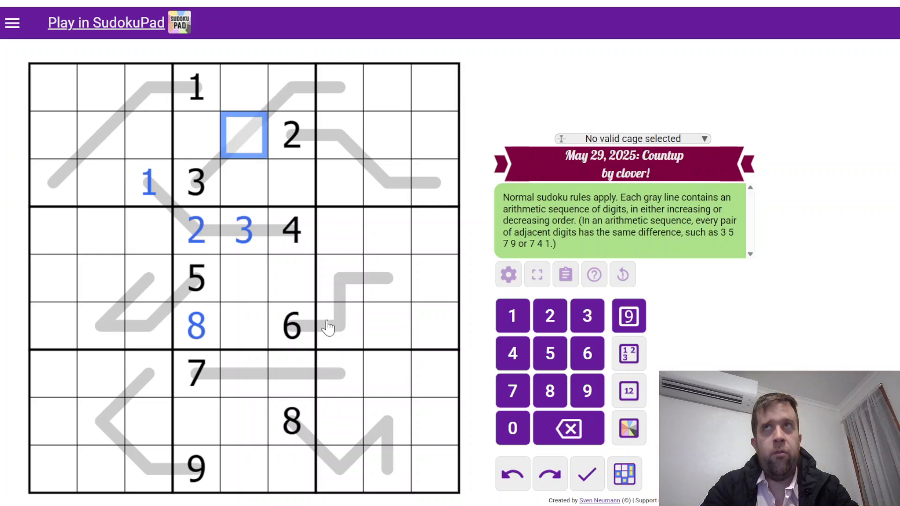
# Step: Pencil candidate pairs such as 23, 34, 58, 57 and 69 along the right and top lines
pyautogui.click(339, 327)
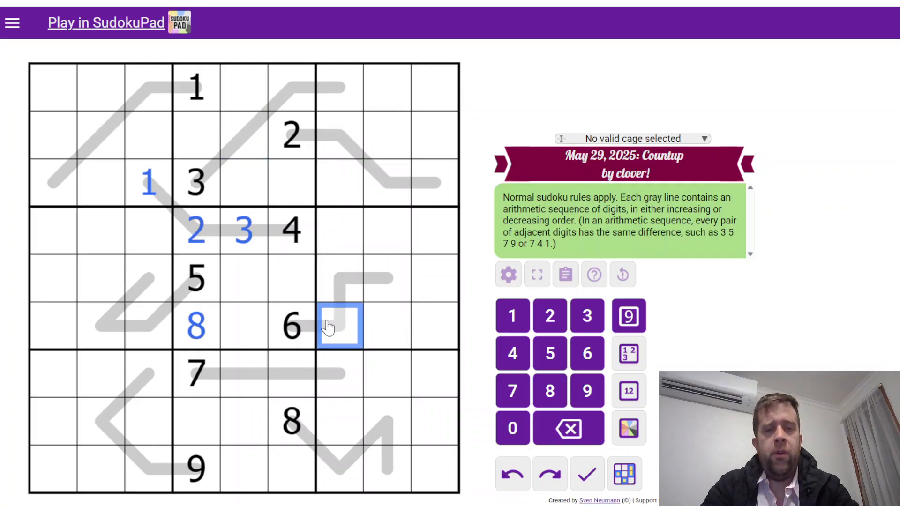
pyautogui.moveTo(397, 288)
pyautogui.write('34')
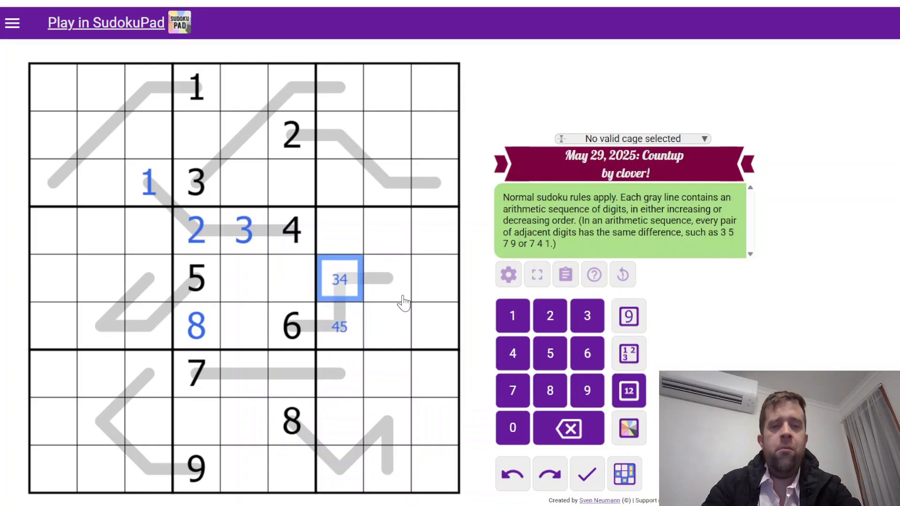
pyautogui.click(387, 280)
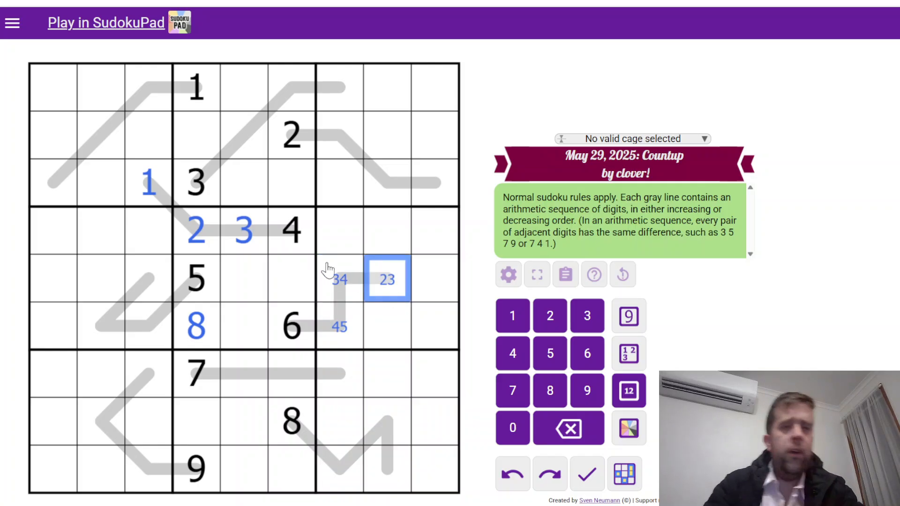
pyautogui.click(338, 135)
pyautogui.write('3')
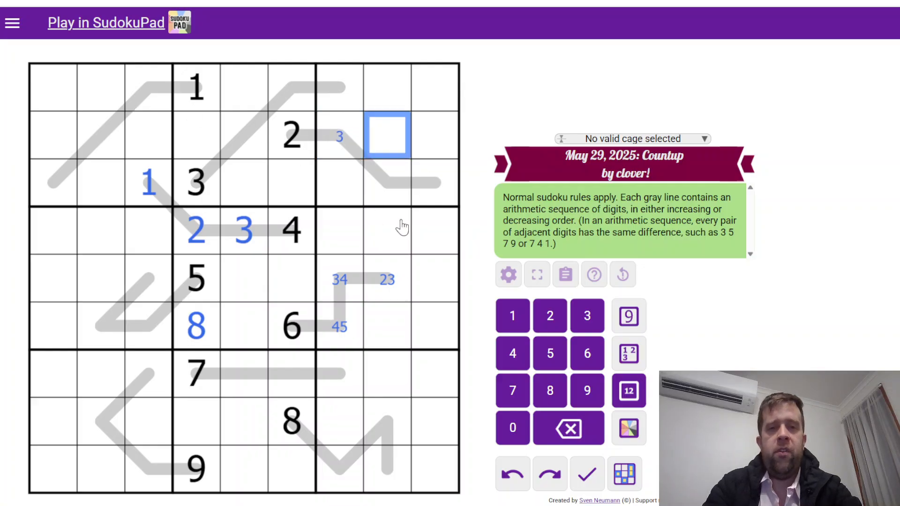
pyautogui.click(339, 136)
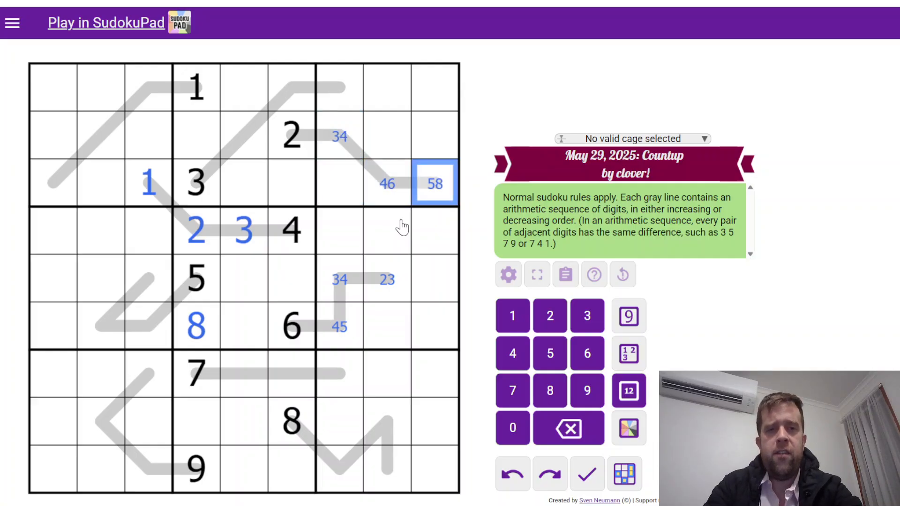
pyautogui.click(195, 183)
pyautogui.write('5')
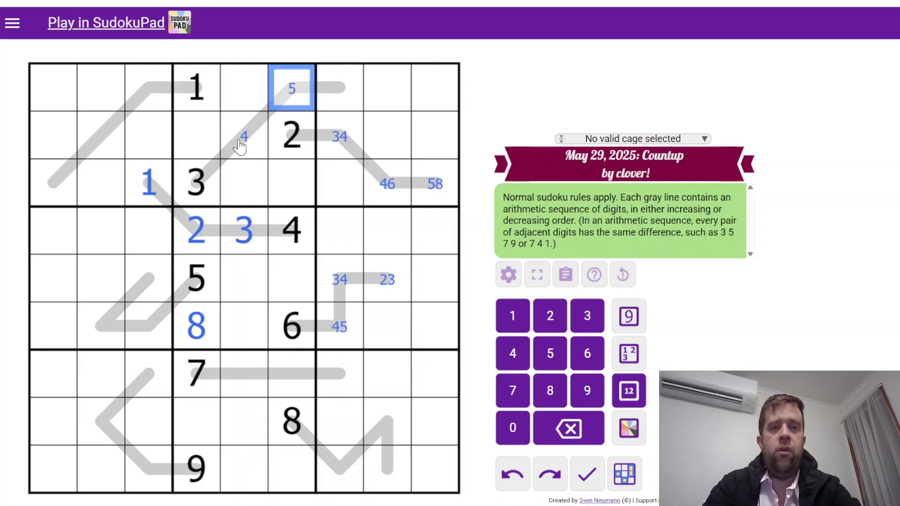
pyautogui.click(244, 137)
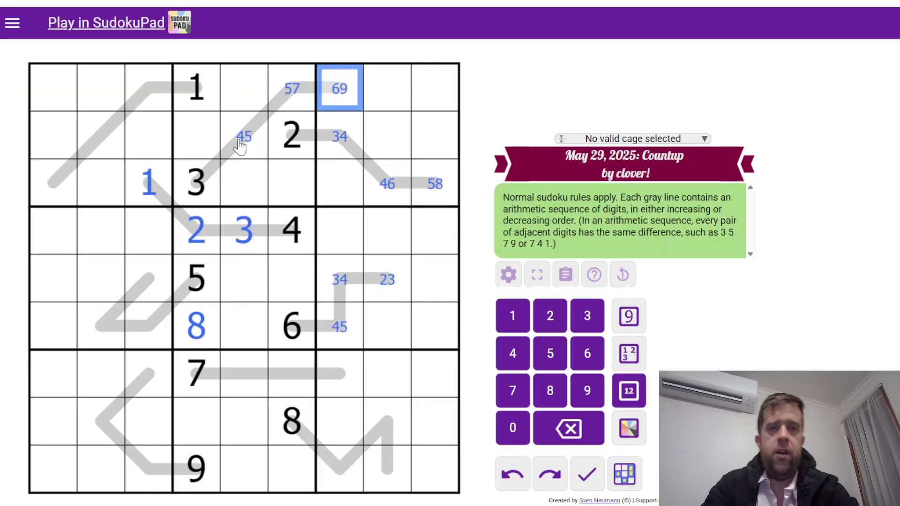
# Step: Pencil 67, 46 and 25 into the cells of the bottom-right V line
pyautogui.click(290, 422)
pyautogui.write('3')
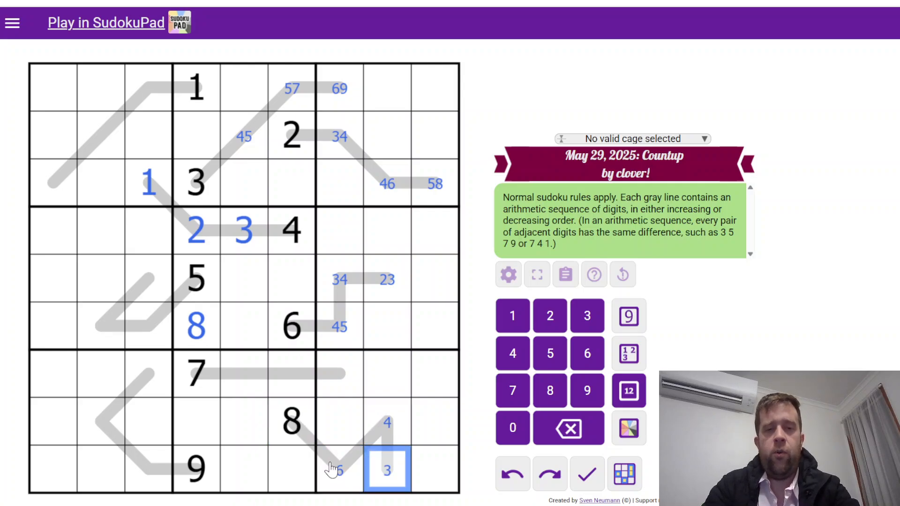
pyautogui.click(340, 470)
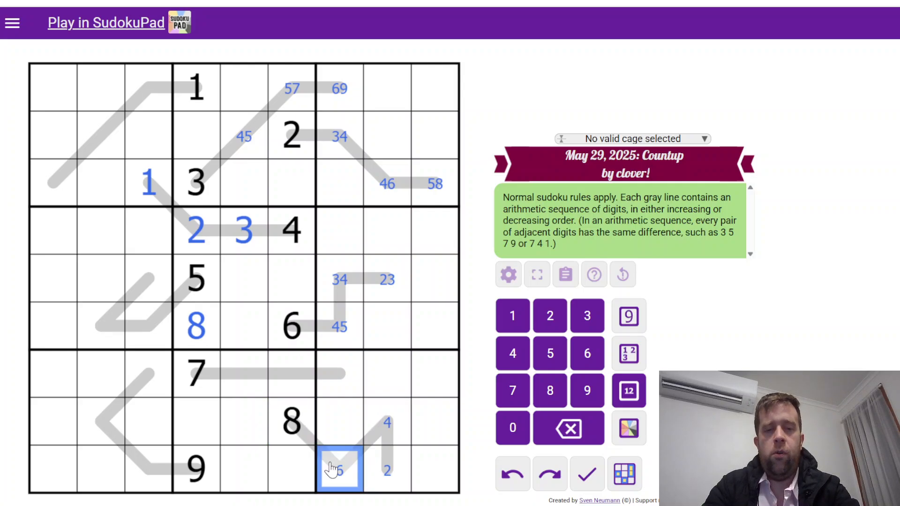
pyautogui.click(339, 422)
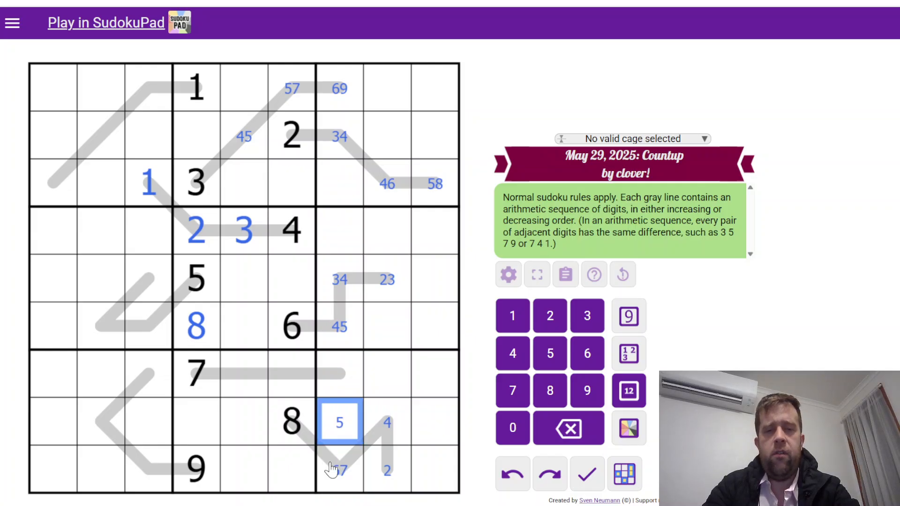
pyautogui.click(386, 470)
pyautogui.write('5')
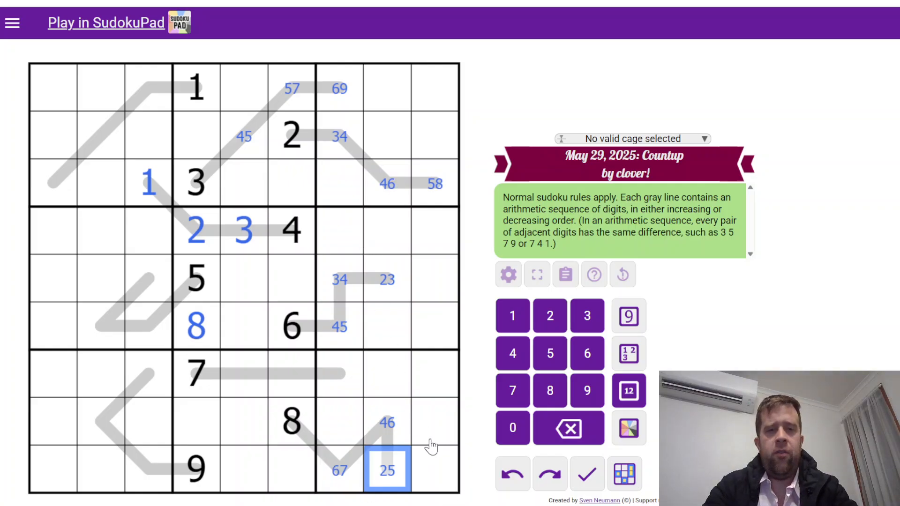
pyautogui.moveTo(353, 288)
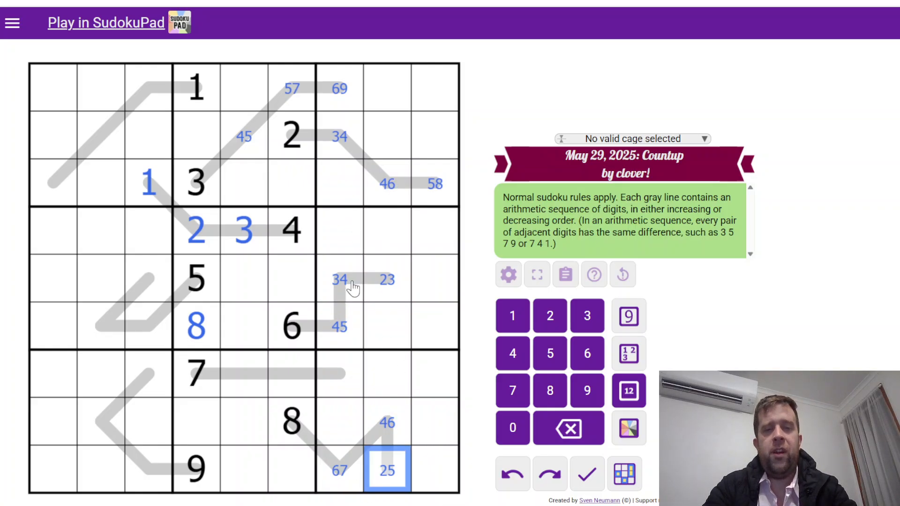
# Step: Enter 3, 4, 5 and 4, 3, 5 on the right-side lines and 7, 6, 5 on the V line
pyautogui.click(338, 136)
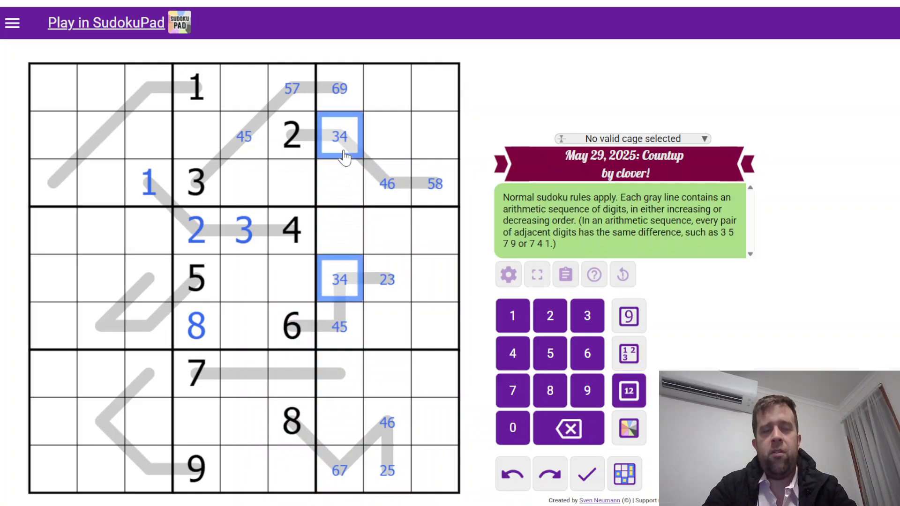
pyautogui.moveTo(350, 201)
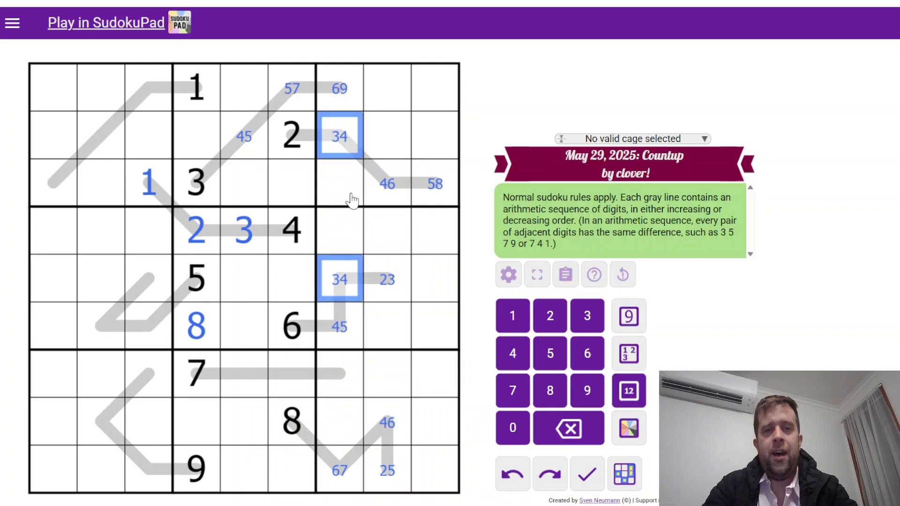
pyautogui.click(340, 326)
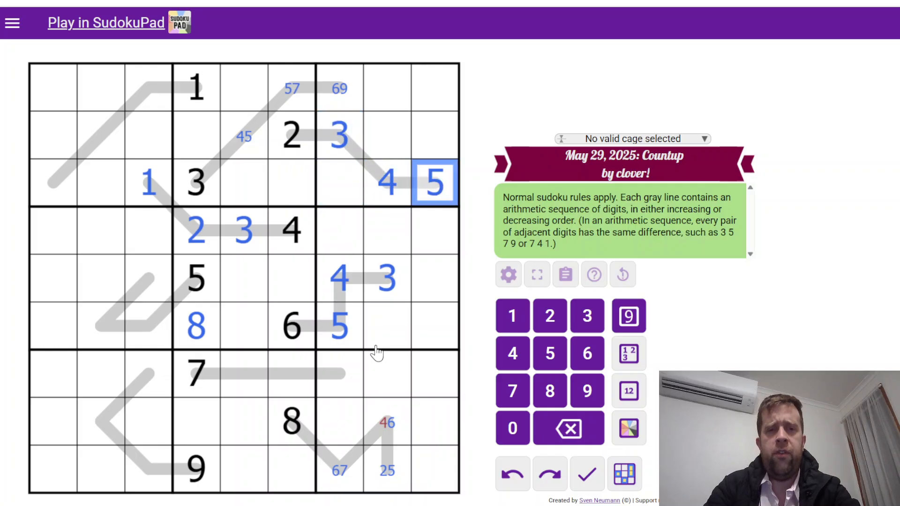
pyautogui.moveTo(393, 430)
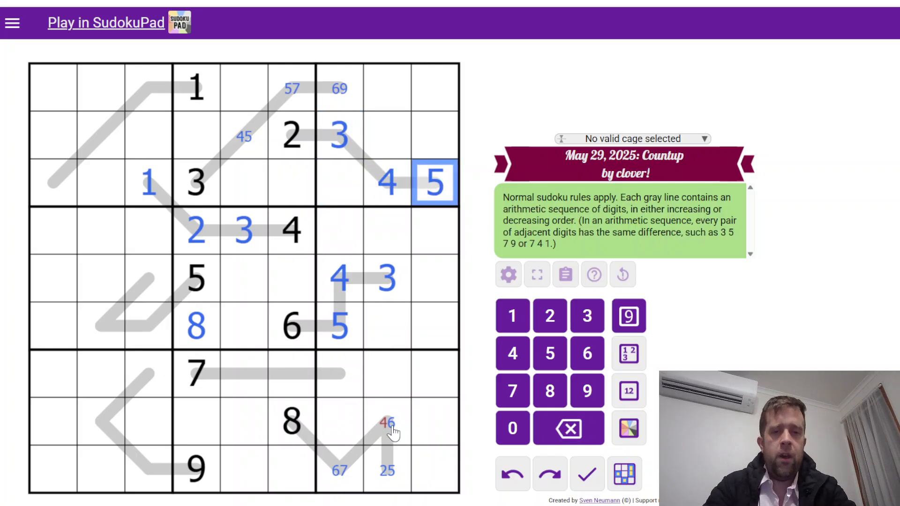
pyautogui.click(388, 422)
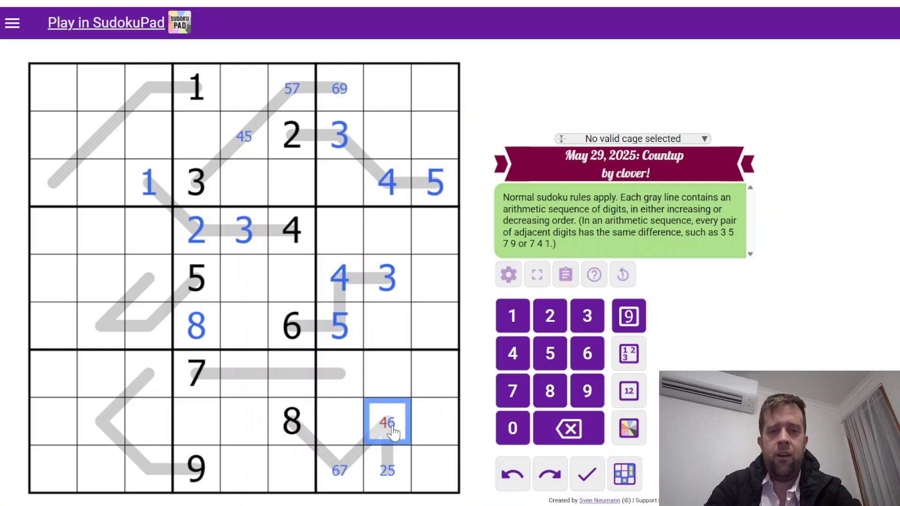
pyautogui.click(339, 471)
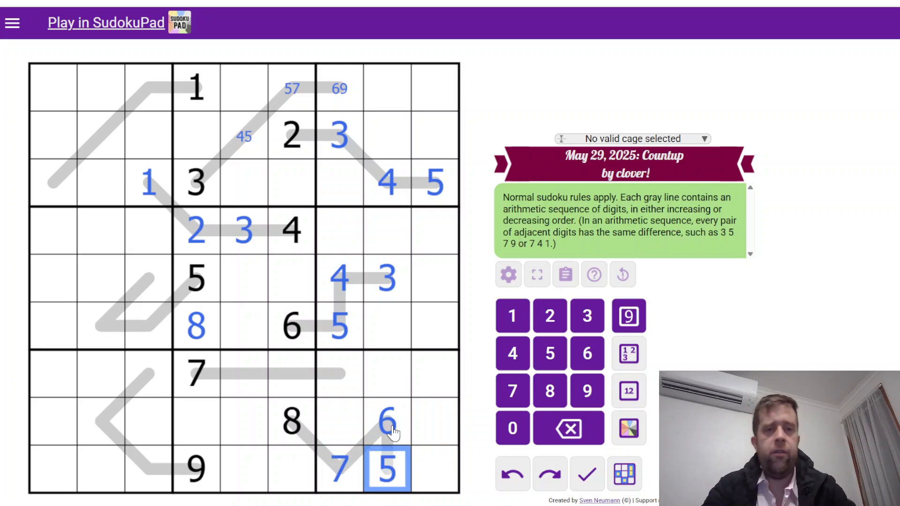
# Step: Complete the row 7 line from the 7 and resolve the 57 and 69 cells in the top row
pyautogui.click(197, 373)
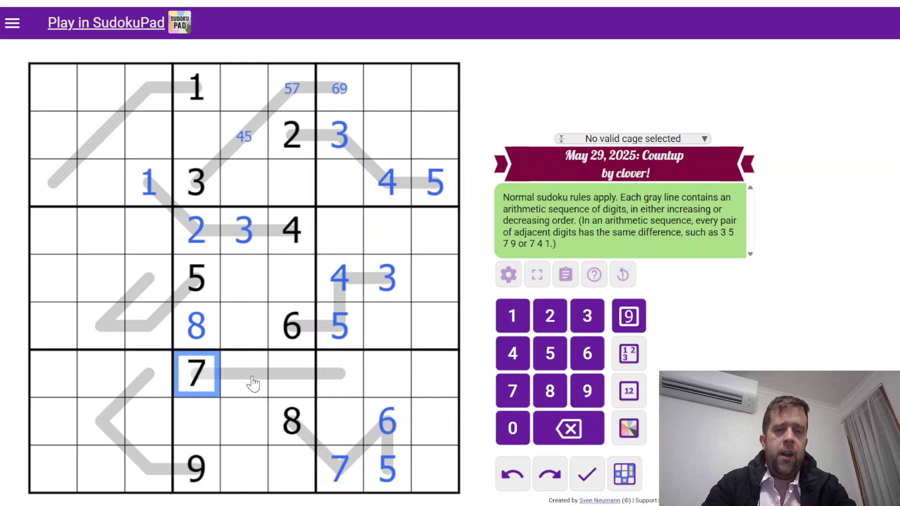
pyautogui.click(244, 374)
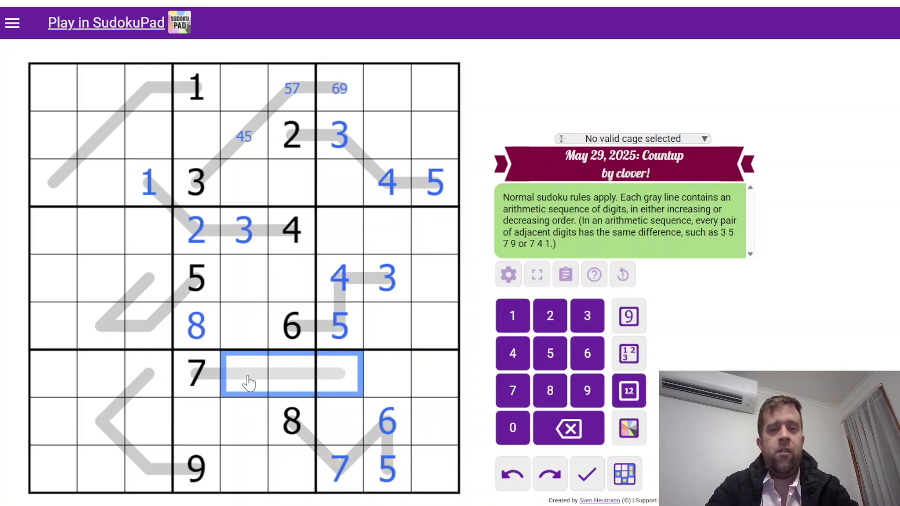
pyautogui.click(244, 374)
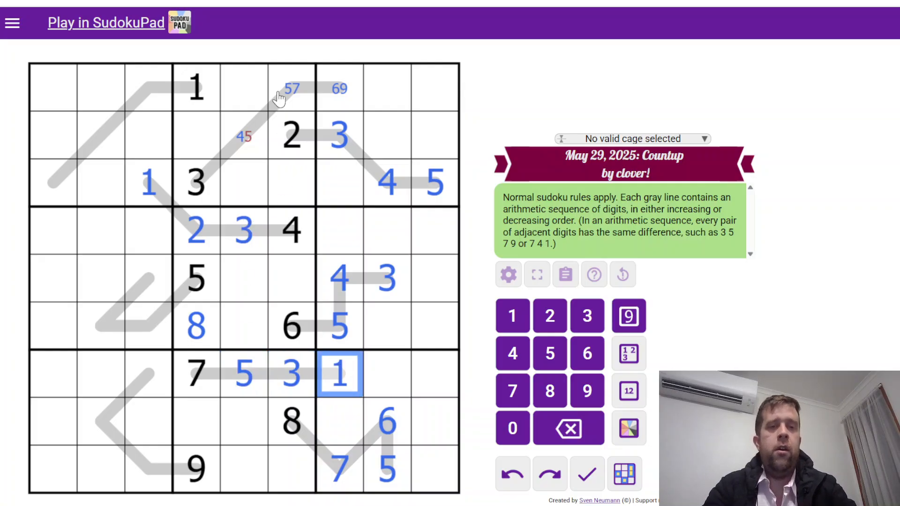
pyautogui.click(244, 135)
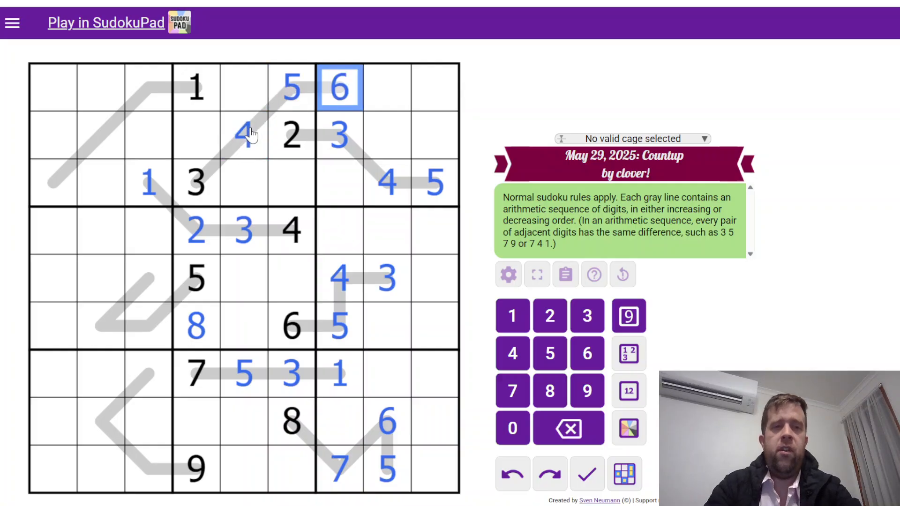
# Step: Fill the top-left diagonal as 7, 5, 3 and the bottom-left line as 6, 7, 8
pyautogui.click(148, 87)
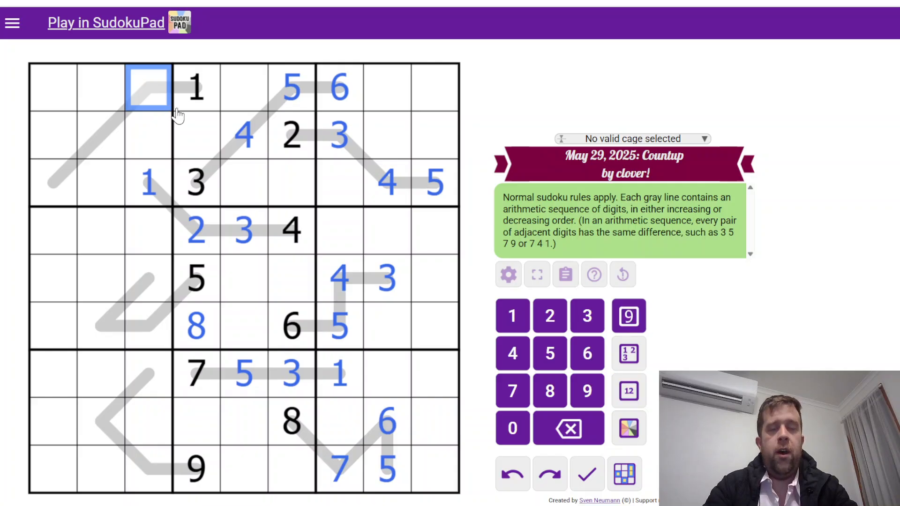
pyautogui.click(98, 135)
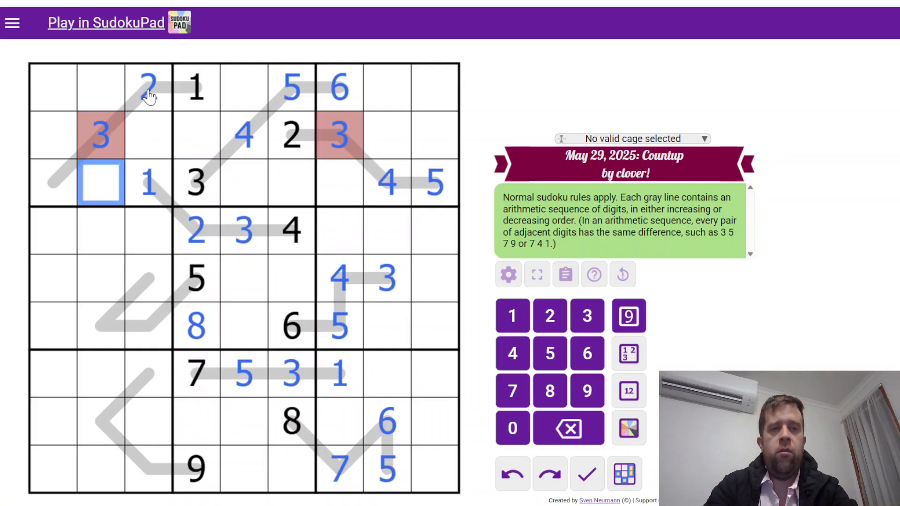
pyautogui.click(149, 87)
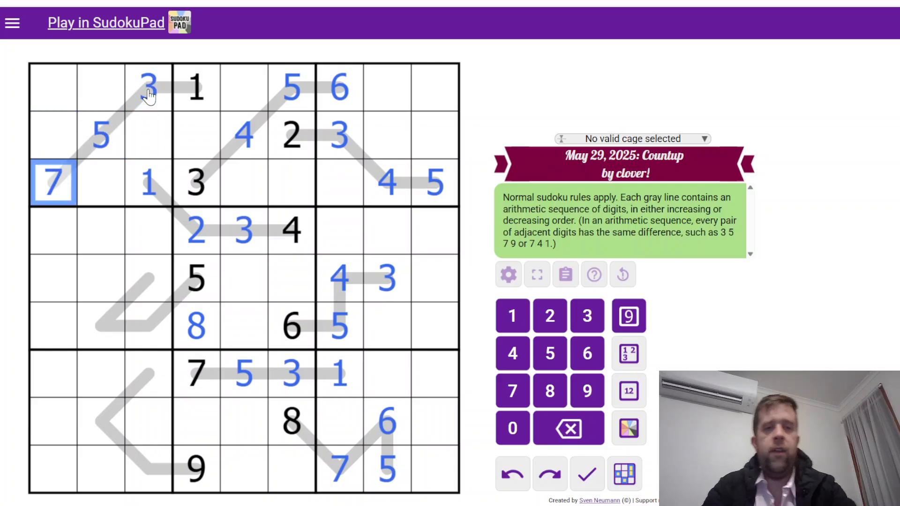
pyautogui.moveTo(158, 470)
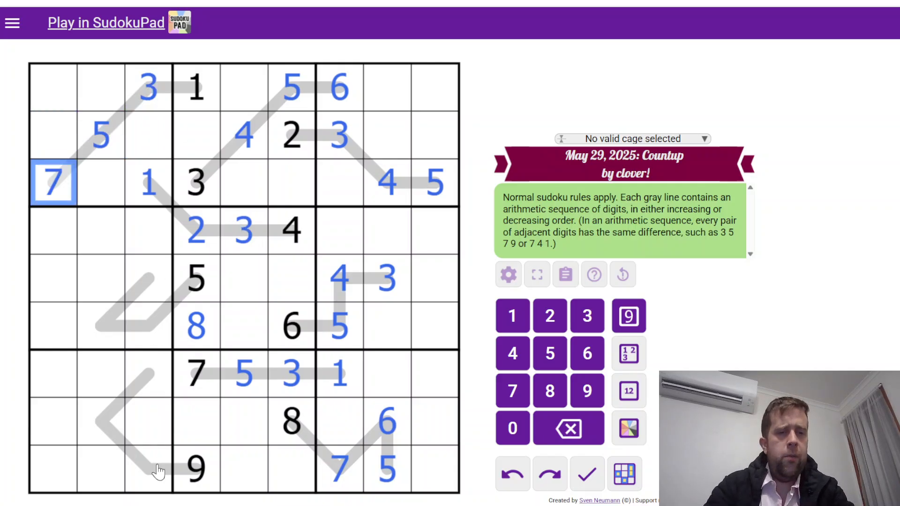
pyautogui.click(148, 468)
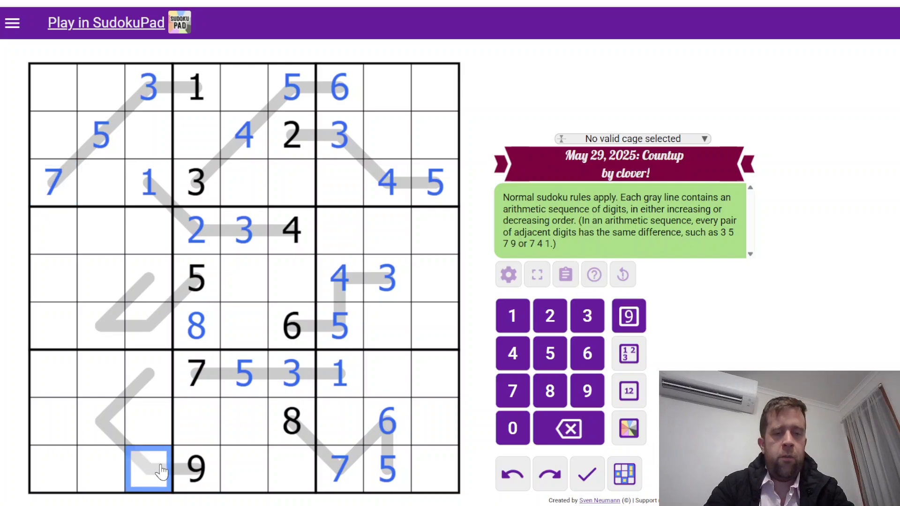
pyautogui.click(101, 422)
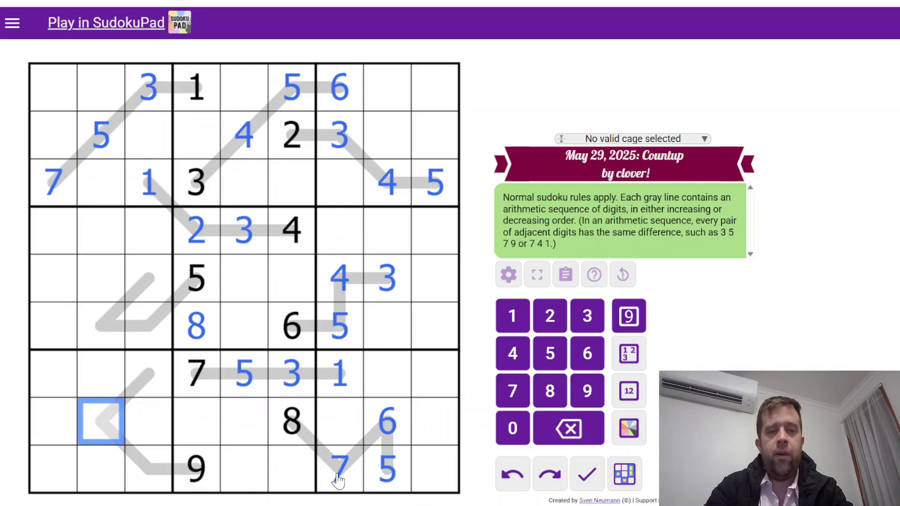
pyautogui.click(100, 136)
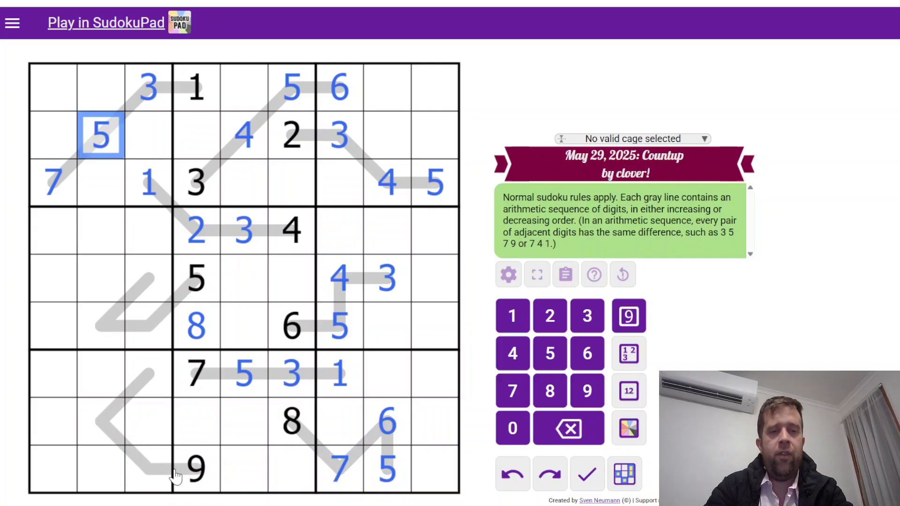
pyautogui.click(150, 373)
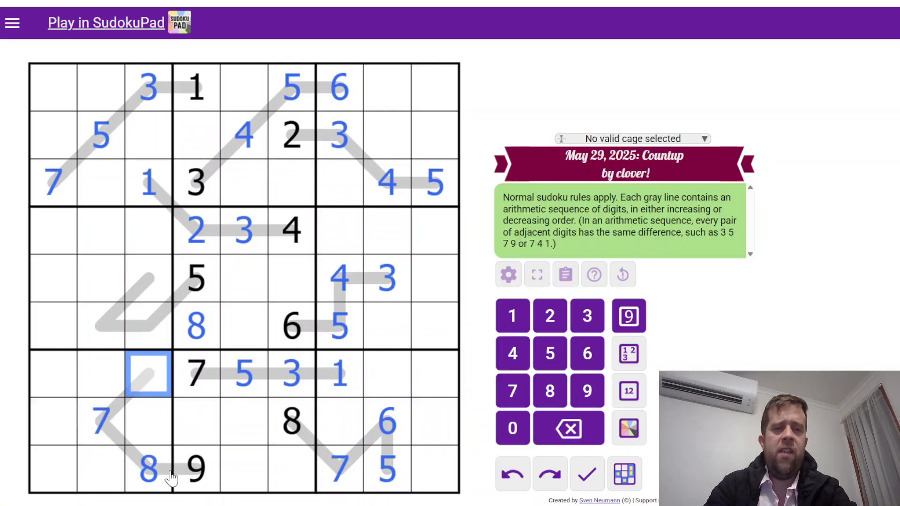
pyautogui.click(586, 353)
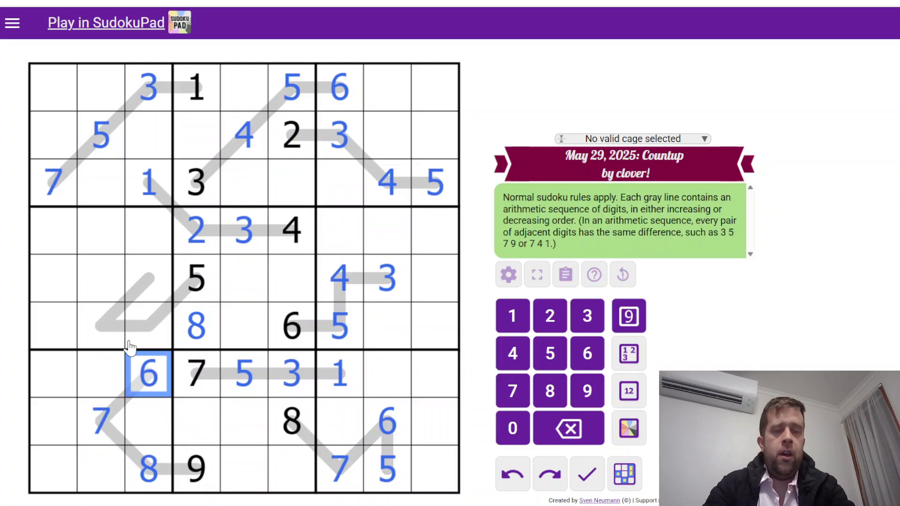
pyautogui.moveTo(175, 314)
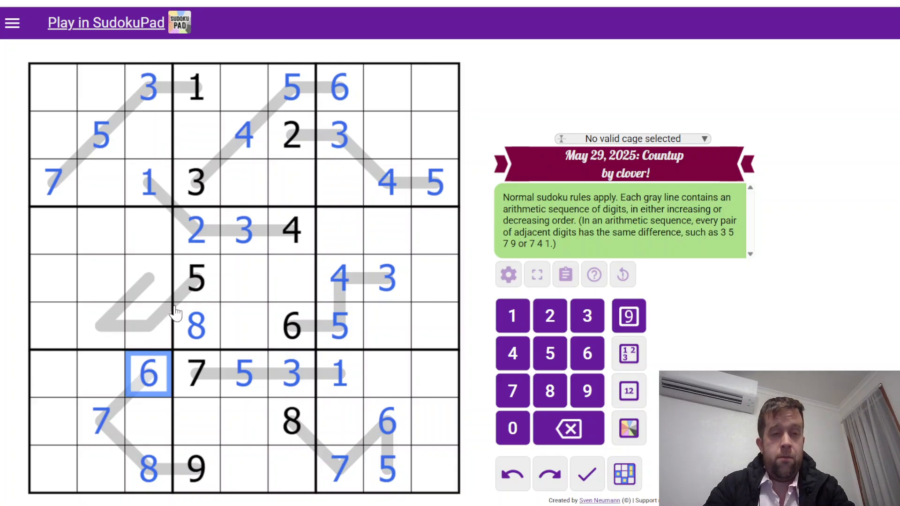
# Step: Fill the bent hook line in the middle-left box with 3, 4 and 2
pyautogui.click(195, 279)
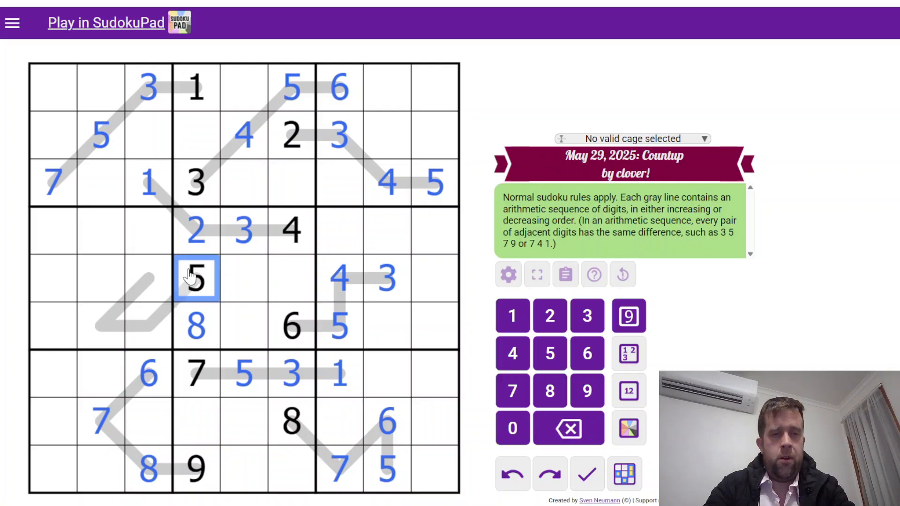
pyautogui.moveTo(103, 316)
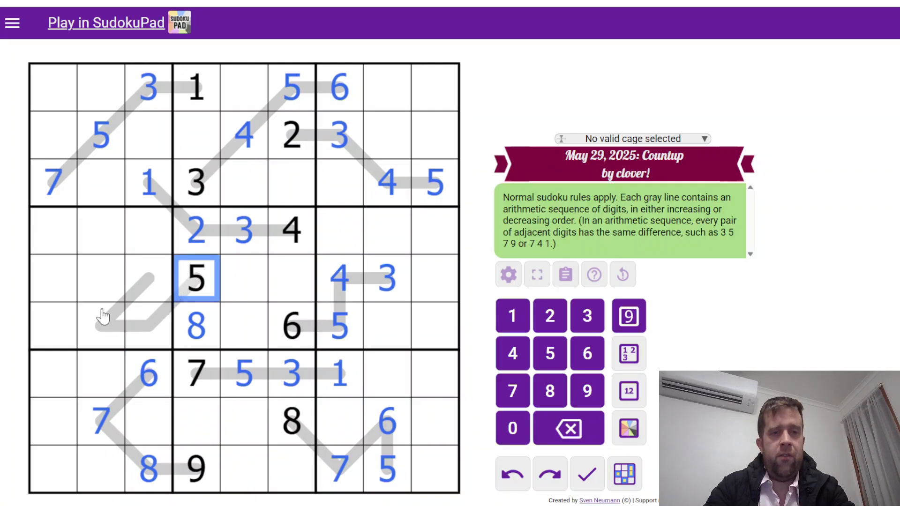
pyautogui.moveTo(147, 290)
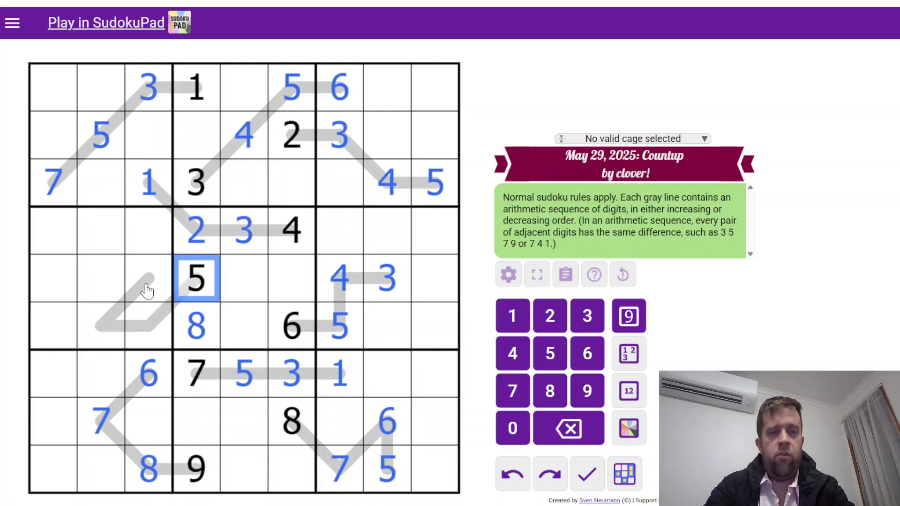
pyautogui.click(148, 373)
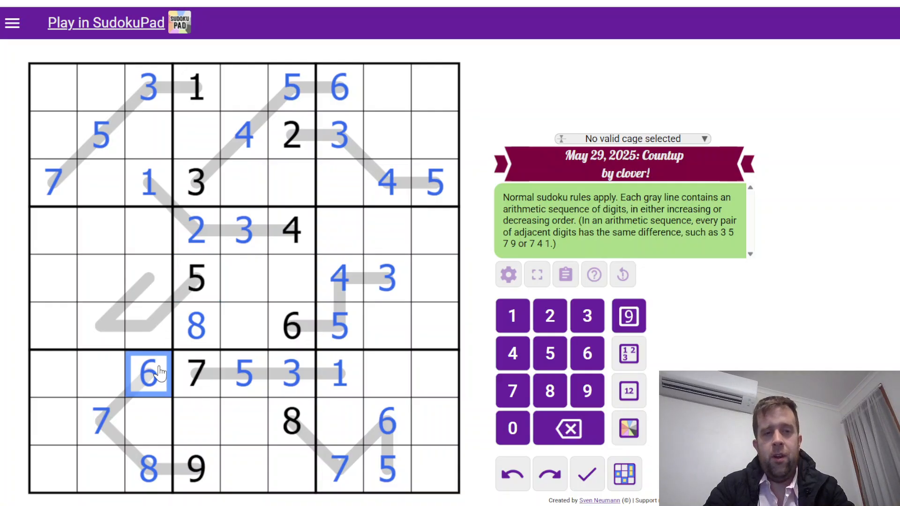
pyautogui.click(148, 325)
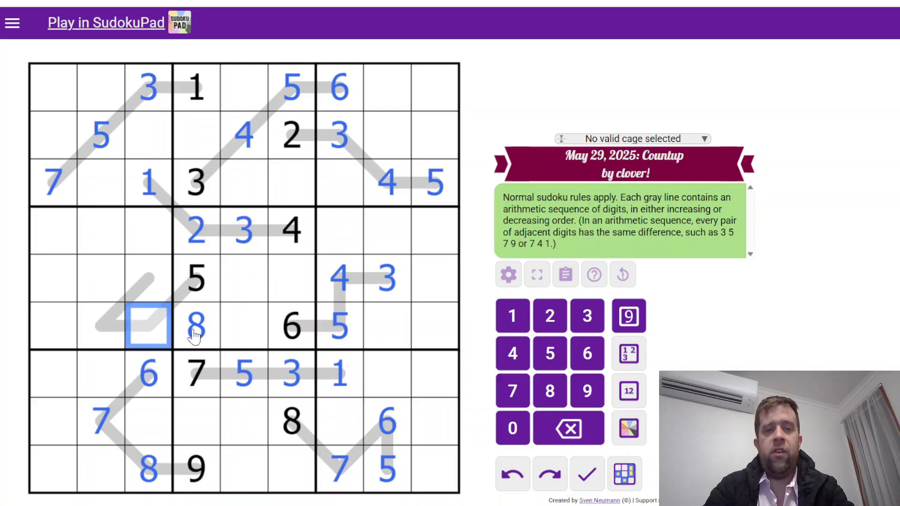
pyautogui.click(195, 280)
pyautogui.write('2')
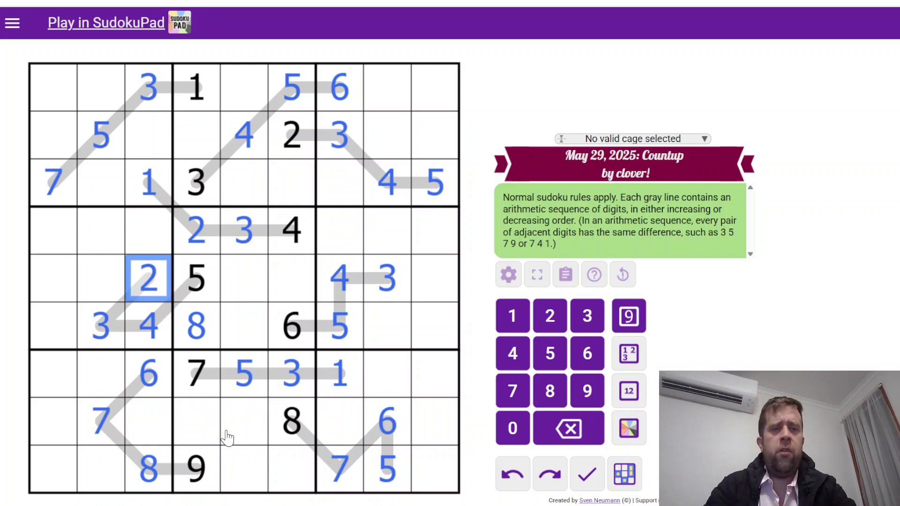
# Step: Add 8, 9 to row 2, 6, 2 to row 3, 7, 5 to column 3, and pencil 1/9 pairs centrally
pyautogui.click(243, 135)
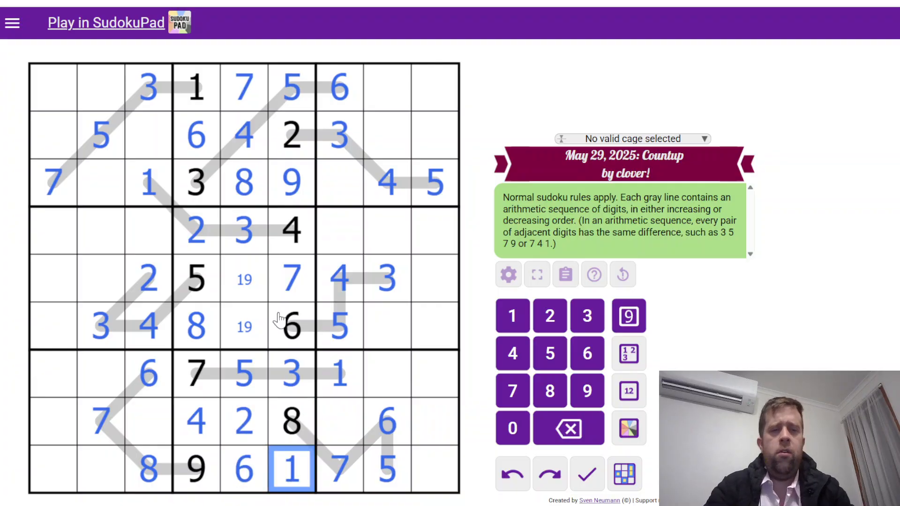
pyautogui.click(434, 470)
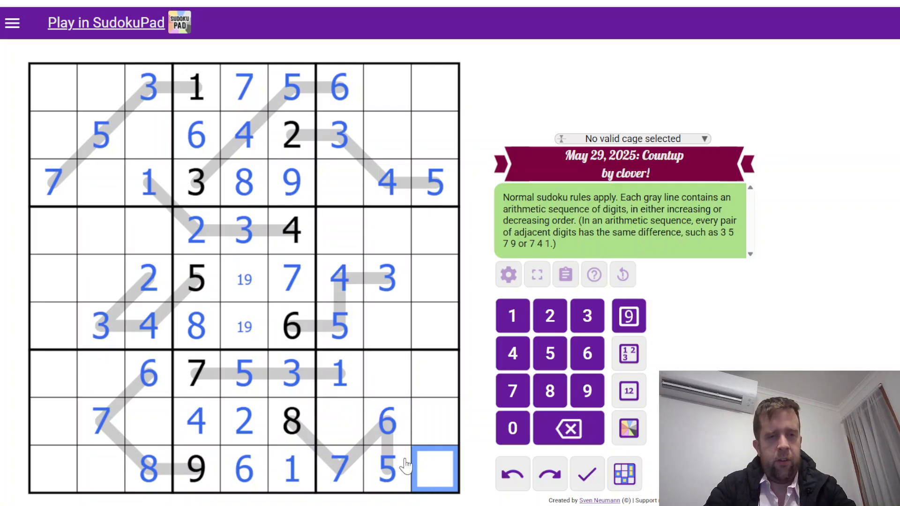
pyautogui.moveTo(252, 146)
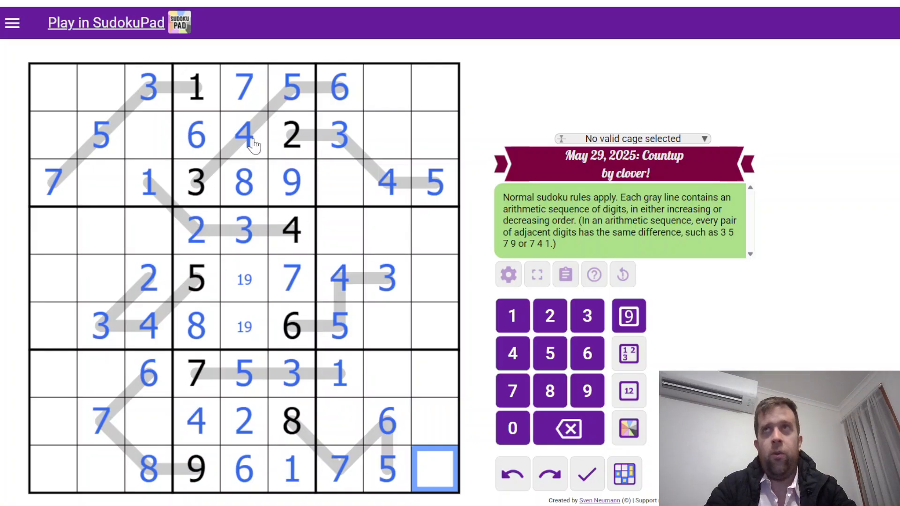
pyautogui.moveTo(341, 325)
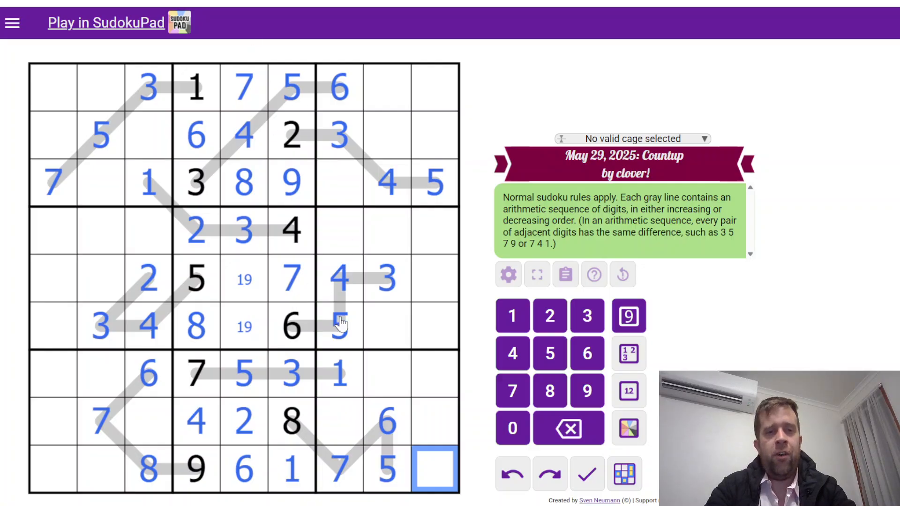
pyautogui.click(387, 326)
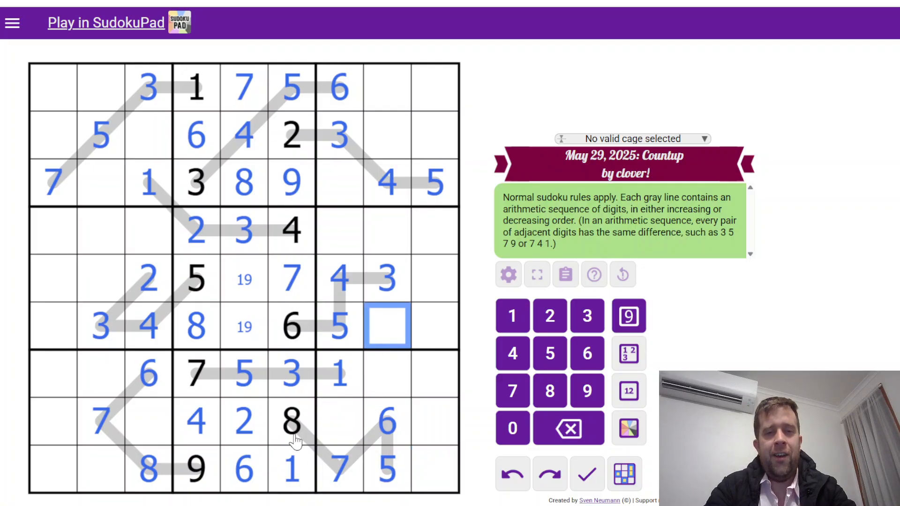
pyautogui.moveTo(138, 408)
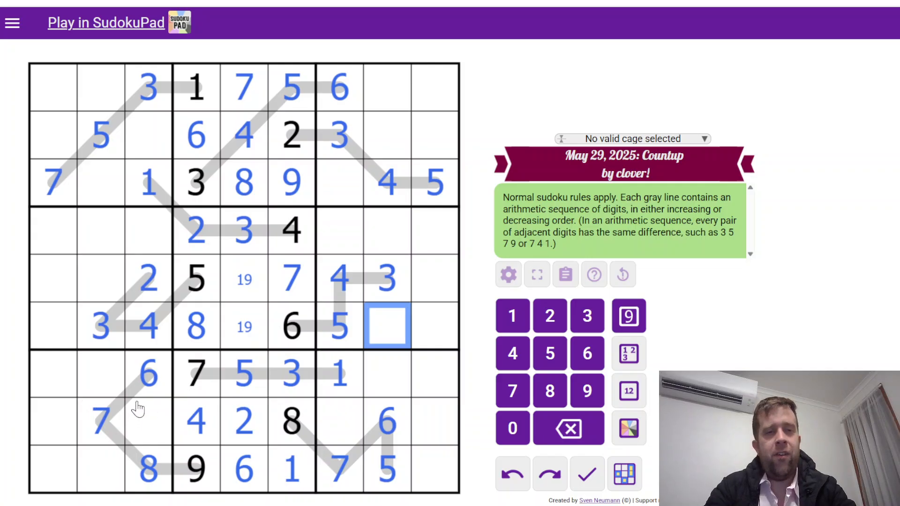
pyautogui.click(149, 230)
pyautogui.write('7')
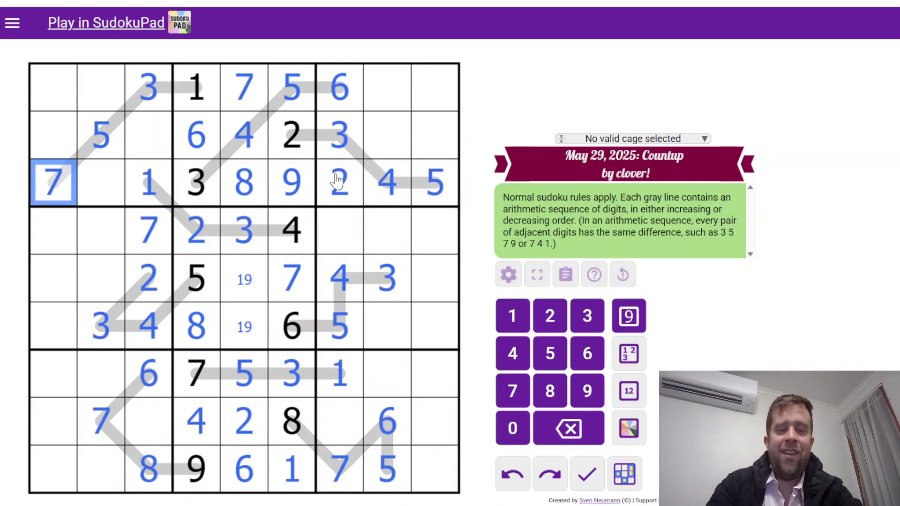
pyautogui.click(100, 183)
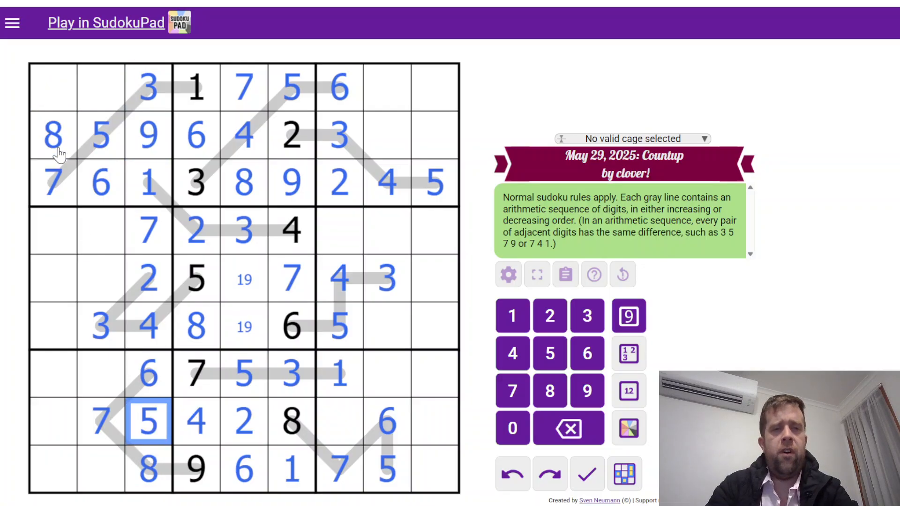
# Step: Pencil 24, 89 and 17 pairs in the top rows and enter 1, 9, 3 in row 8
pyautogui.click(411, 135)
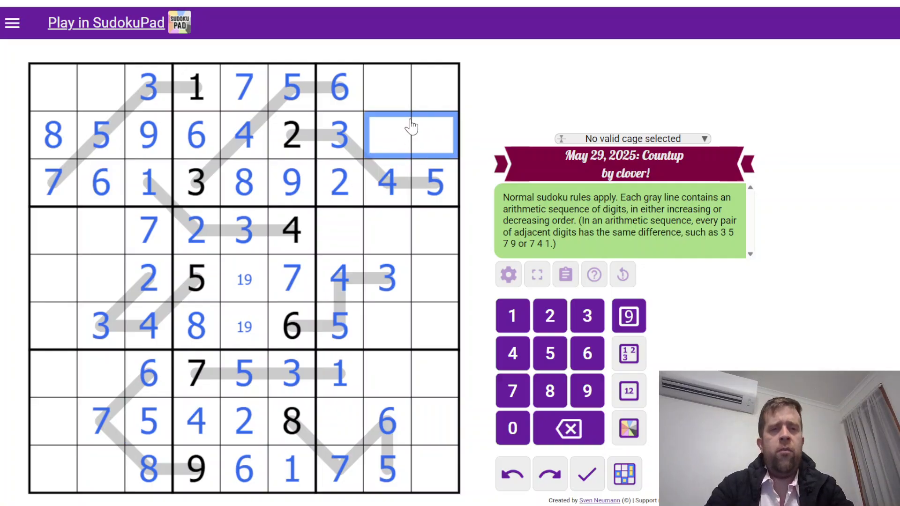
pyautogui.click(411, 86)
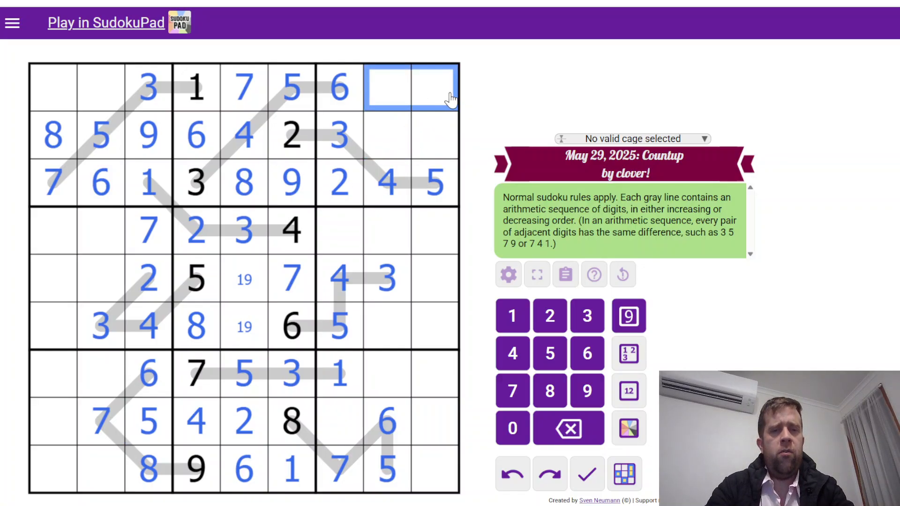
pyautogui.moveTo(65, 73)
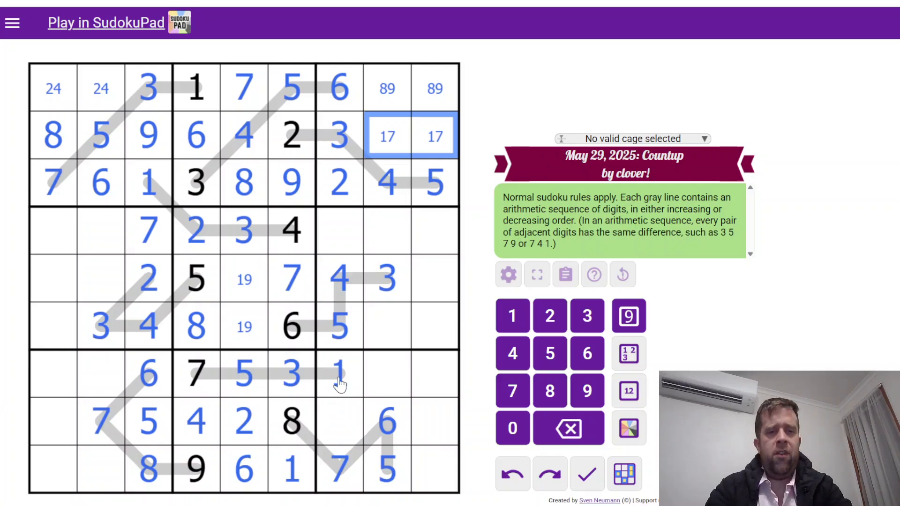
pyautogui.click(53, 422)
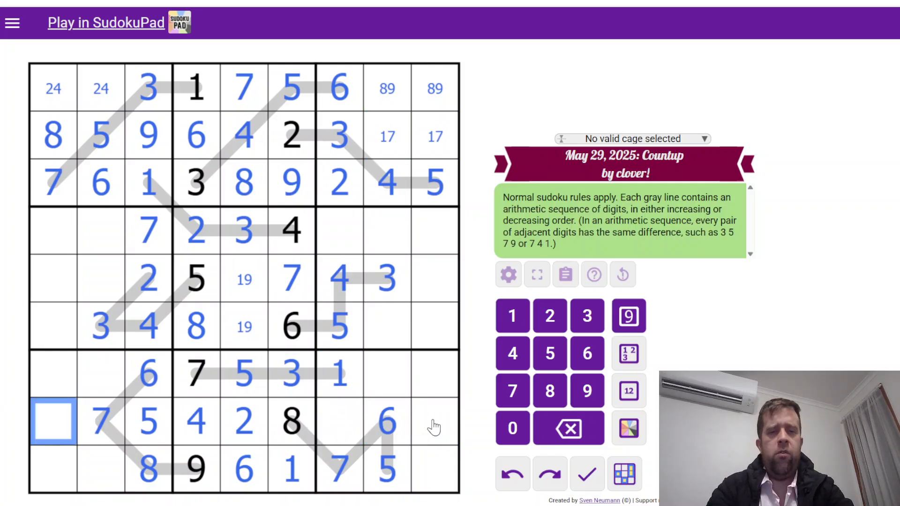
pyautogui.click(338, 422)
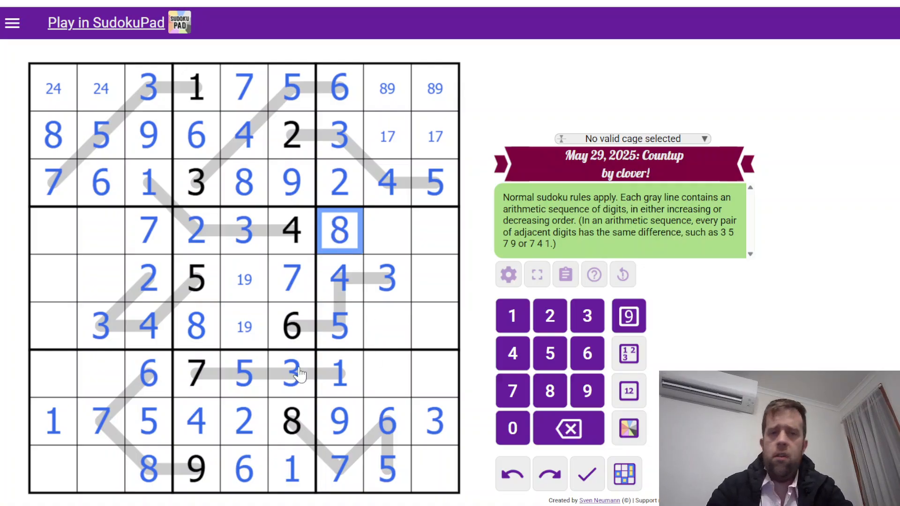
pyautogui.moveTo(224, 325)
pyautogui.write('5')
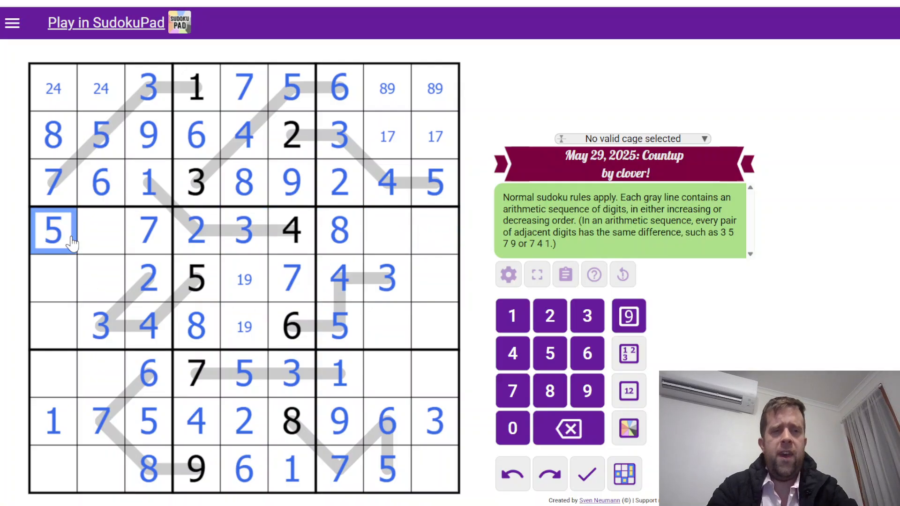
# Step: Fill the remaining row 4 gaps with 5, 8 and 6
pyautogui.click(100, 230)
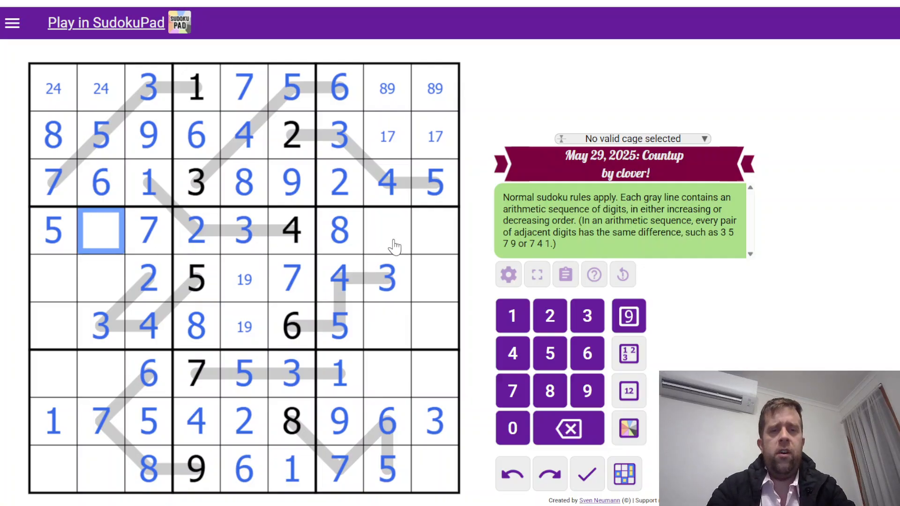
pyautogui.click(434, 231)
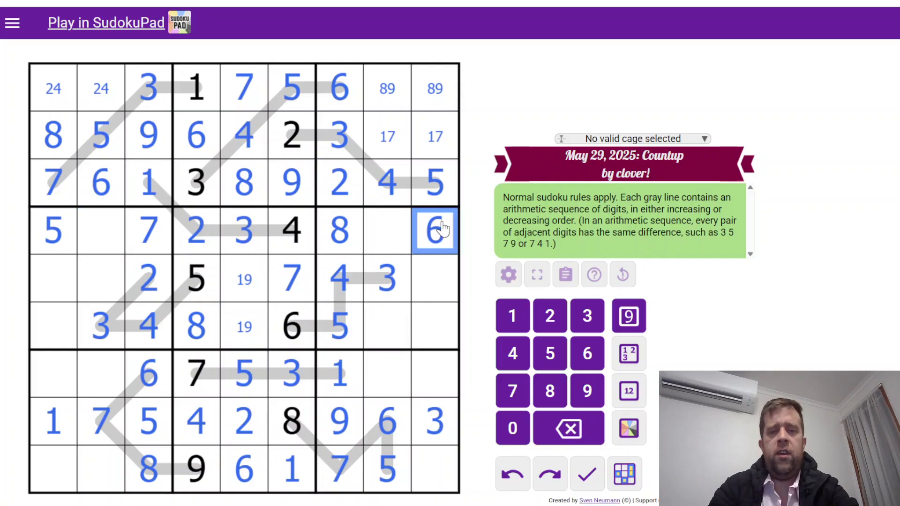
pyautogui.click(387, 231)
pyautogui.write('19')
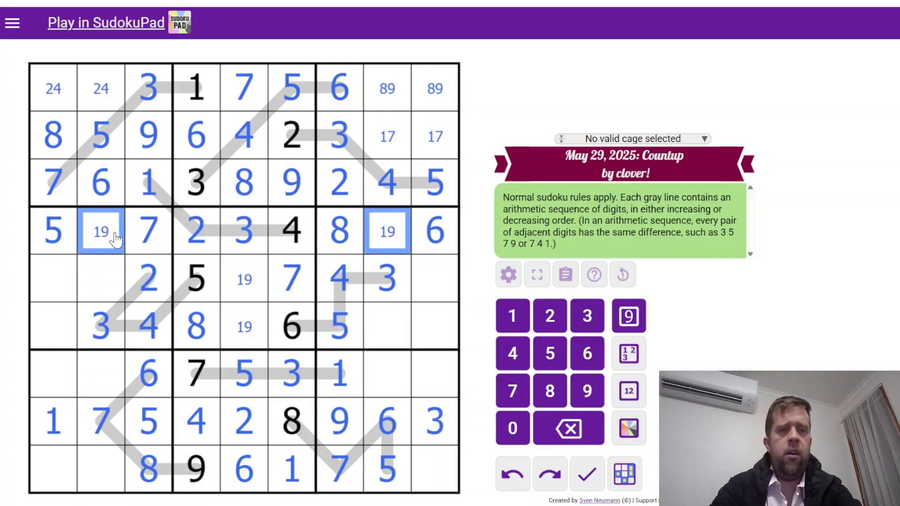
pyautogui.moveTo(359, 301)
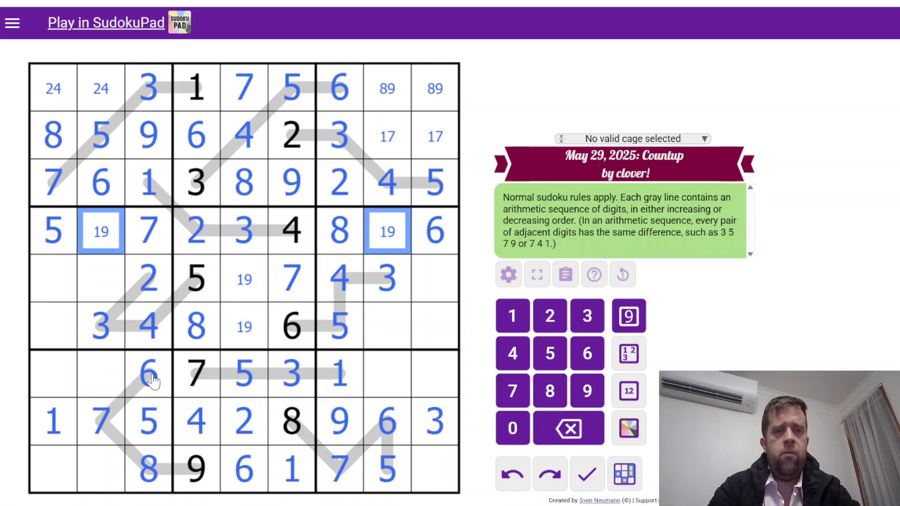
# Step: Resolve the pencilled 1/9 and corner pairs, completing rows 1 through 8 of the grid
pyautogui.click(100, 279)
pyautogui.write('8')
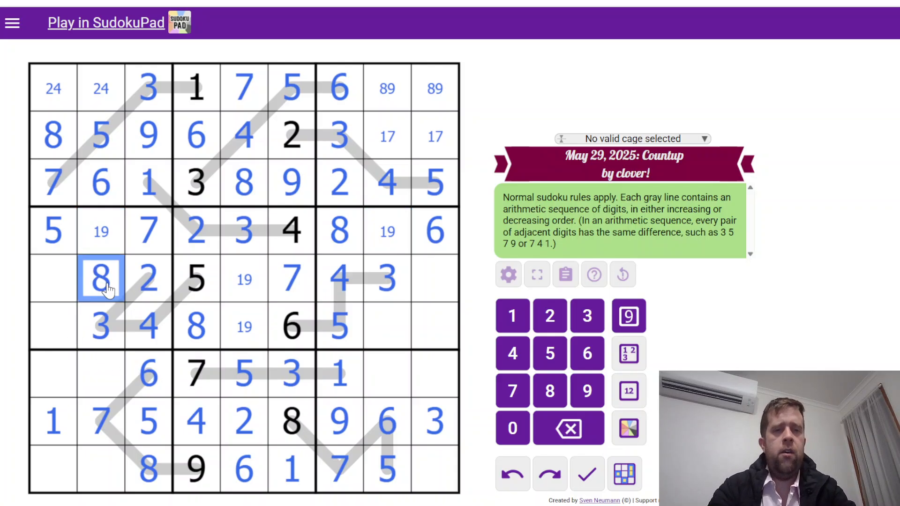
pyautogui.click(434, 231)
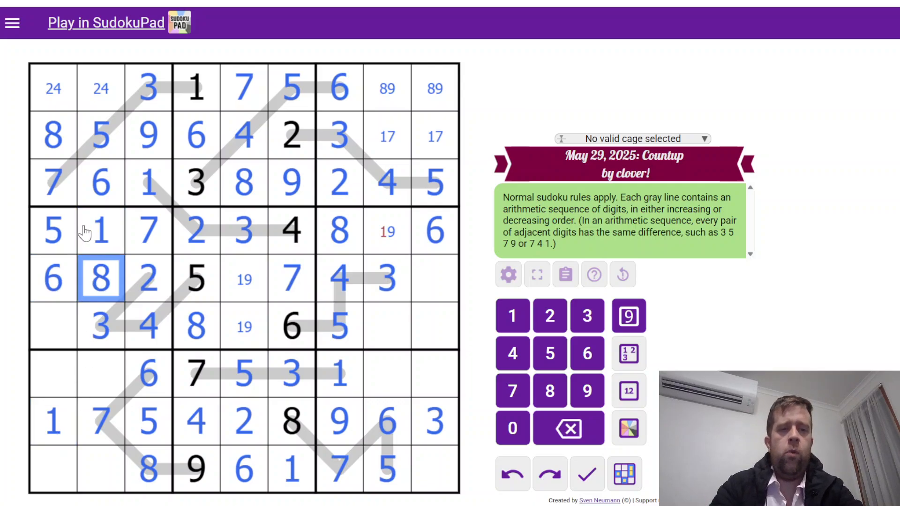
pyautogui.click(243, 279)
pyautogui.write('9')
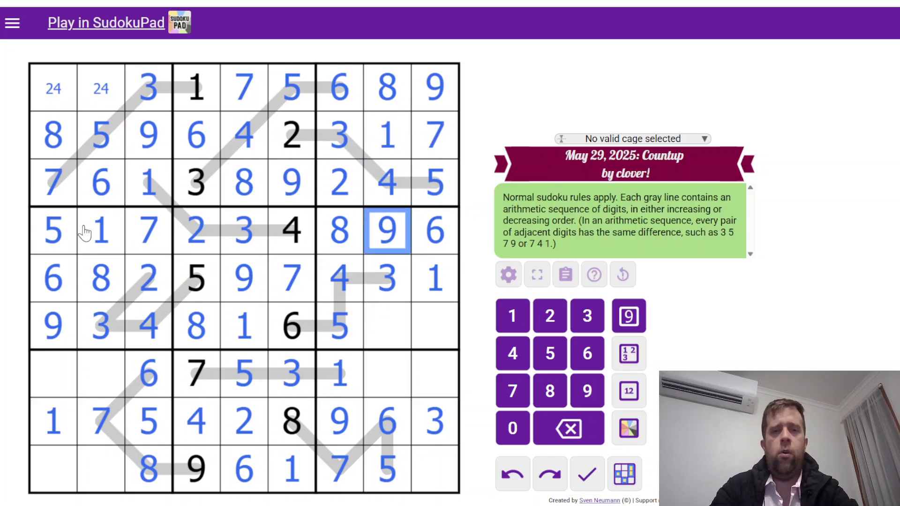
pyautogui.click(386, 327)
pyautogui.write('7')
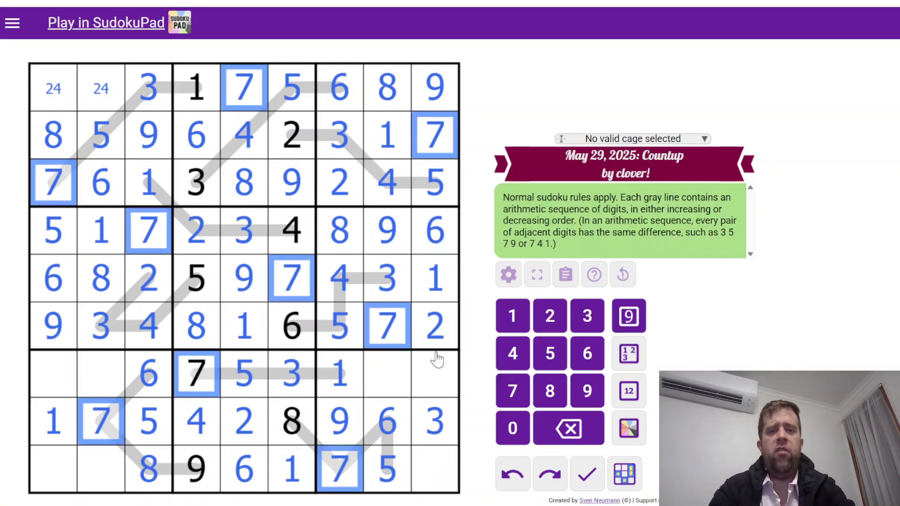
pyautogui.click(386, 375)
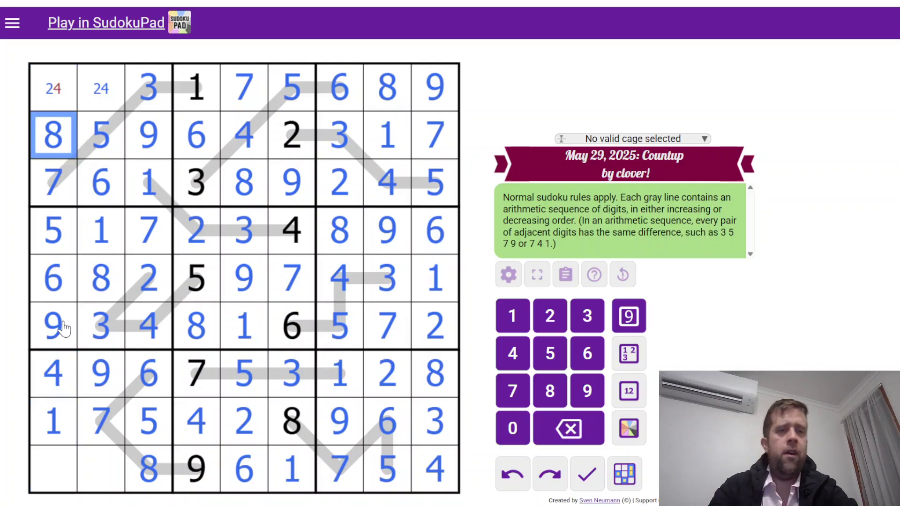
pyautogui.click(100, 278)
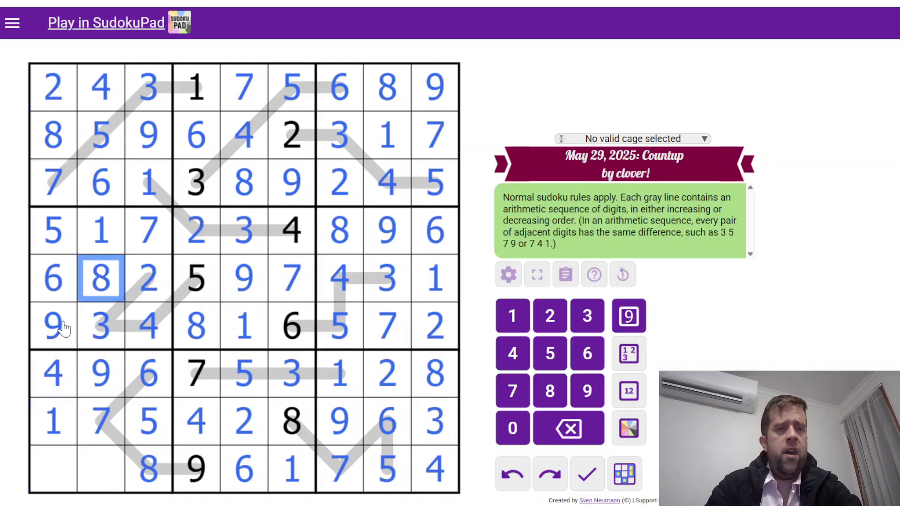